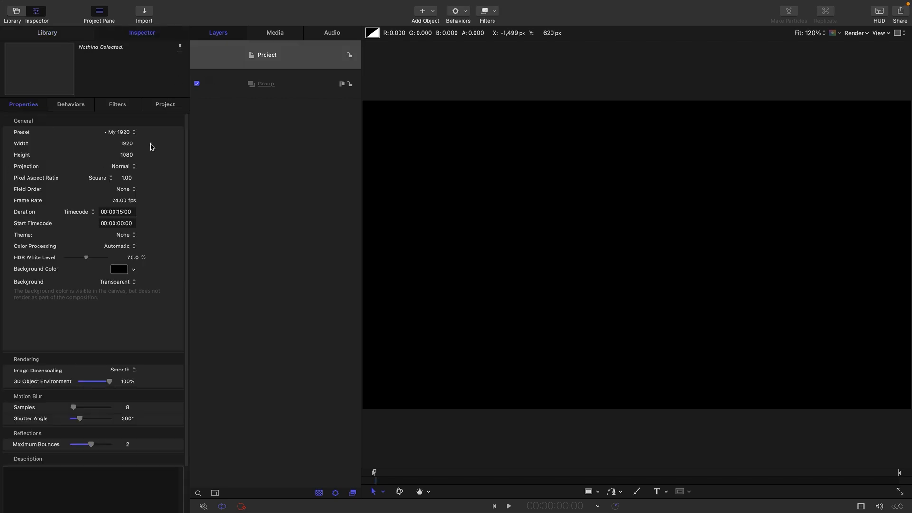
Select the empty Group layer in the new 1920×1080 project to show its properties
left_click(127, 144)
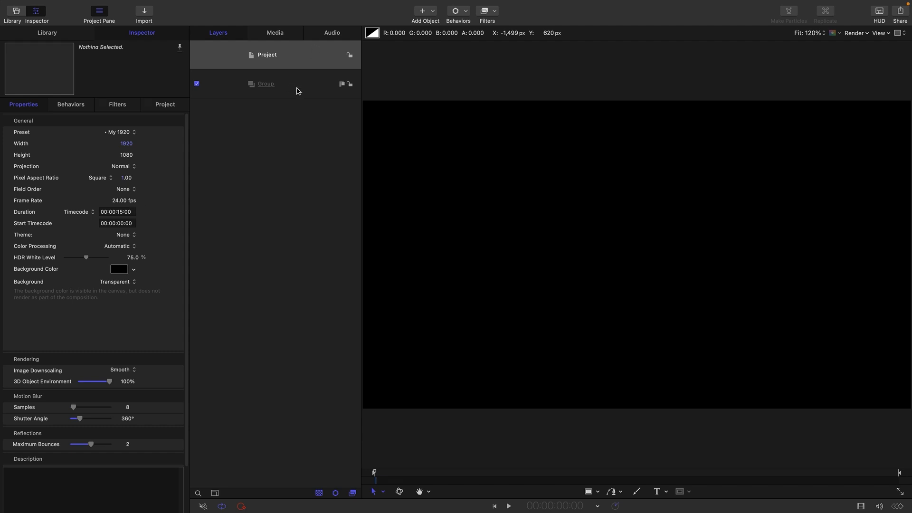
left_click(265, 83)
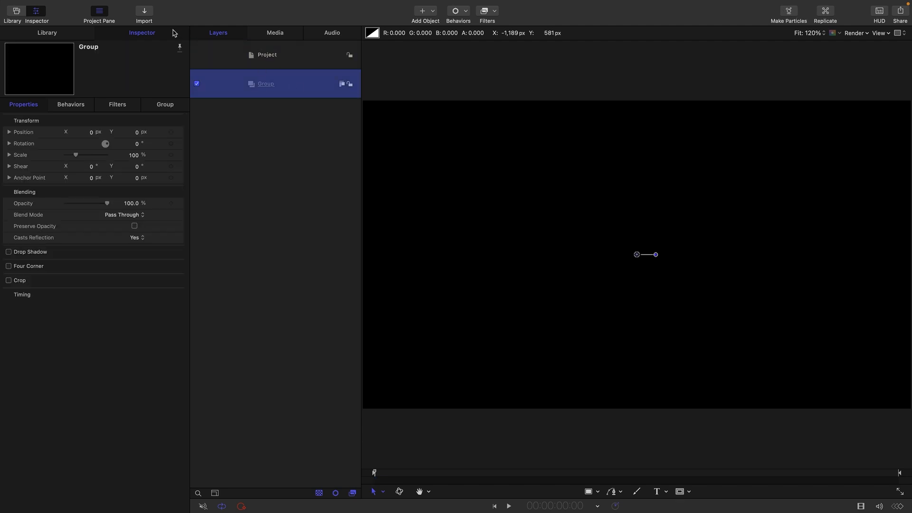
Import SphereSegment.usdz and RotorAssembly.usdz from the Assets folder into the project
left_click(144, 11)
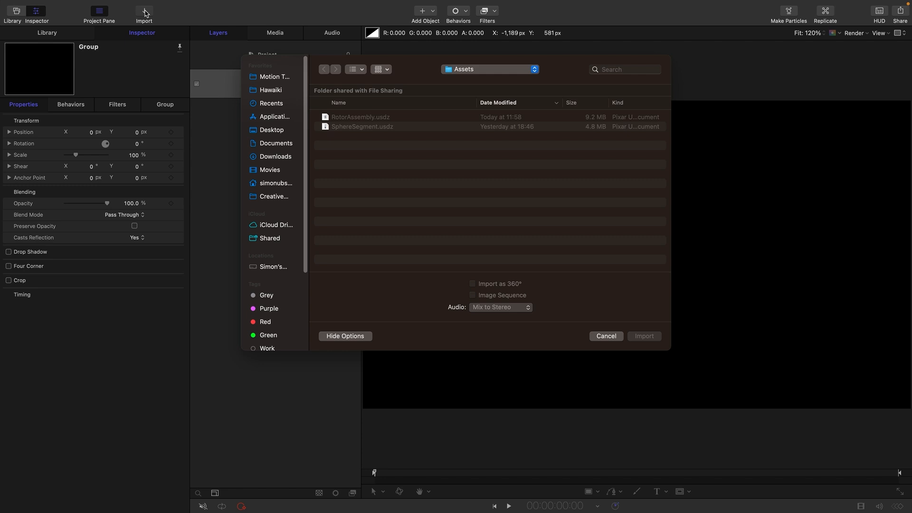
left_click(360, 117)
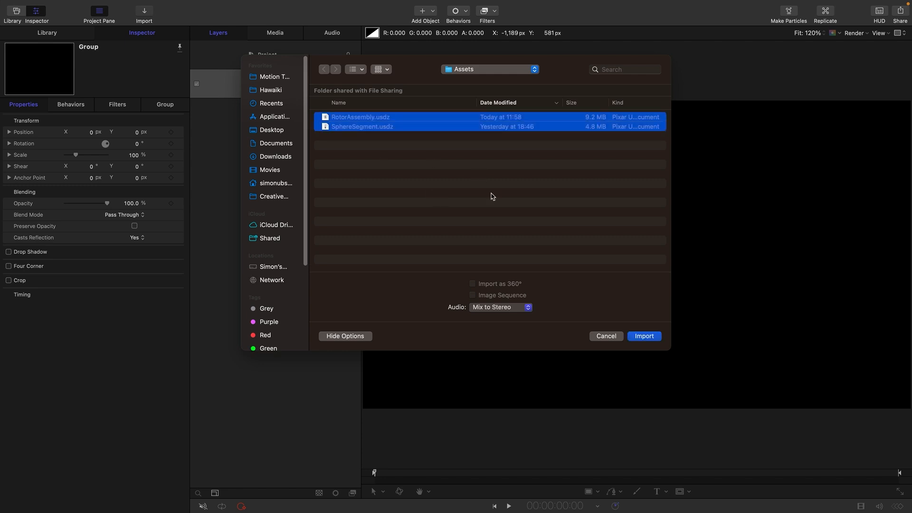
left_click(643, 336)
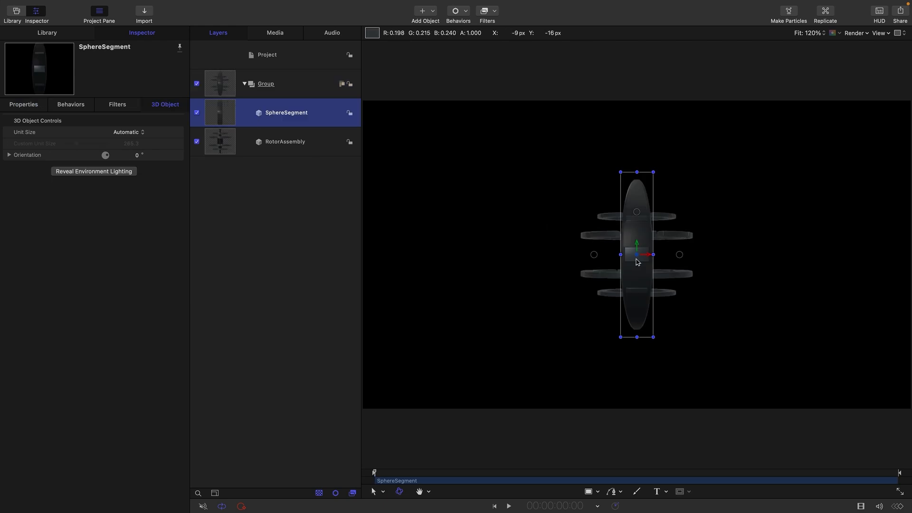
mouse_move(771, 237)
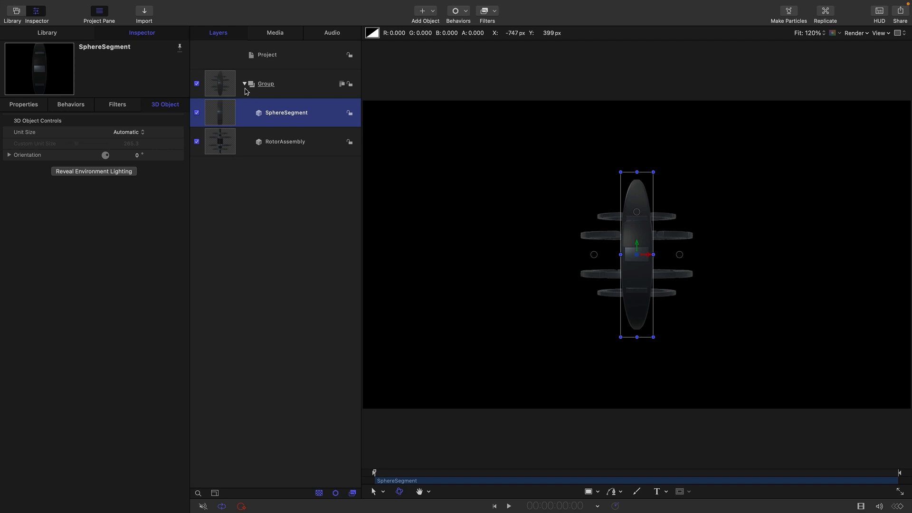
mouse_move(223, 119)
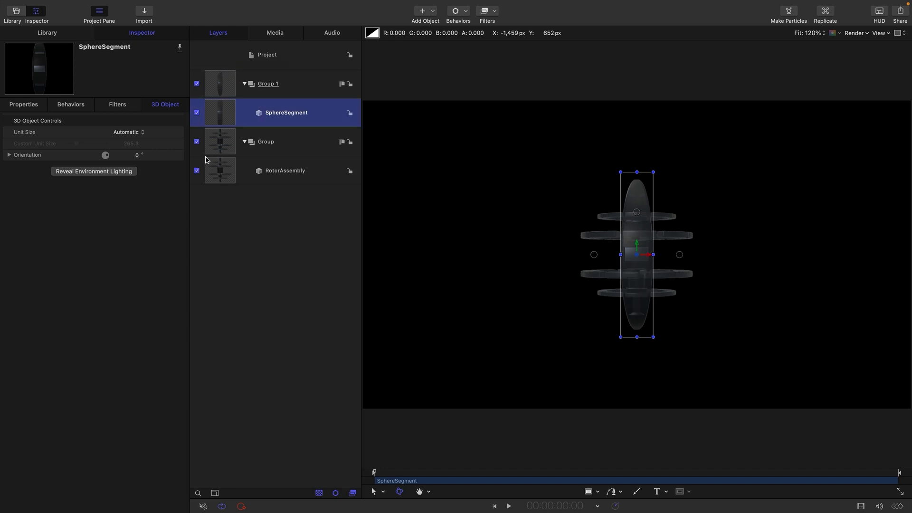
Hide the RotorAssembly group and give SphereSegment a custom unit size
left_click(197, 142)
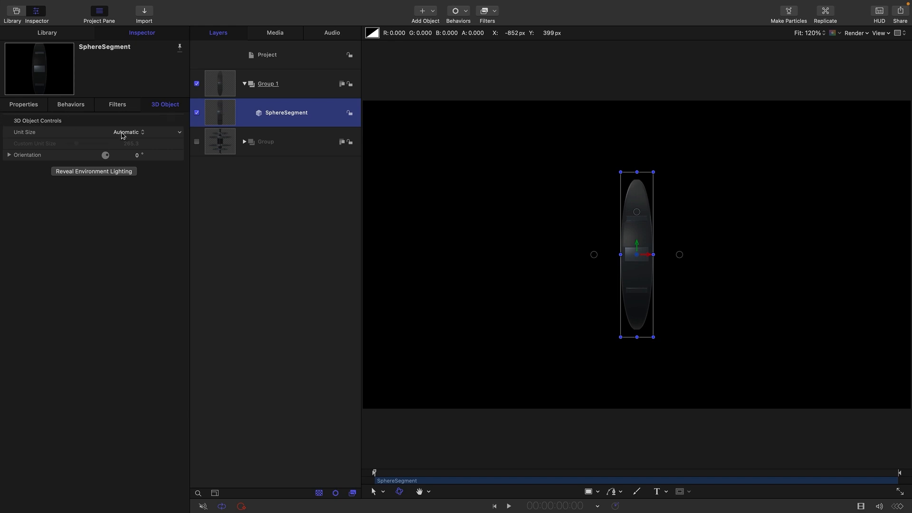
left_click(129, 132)
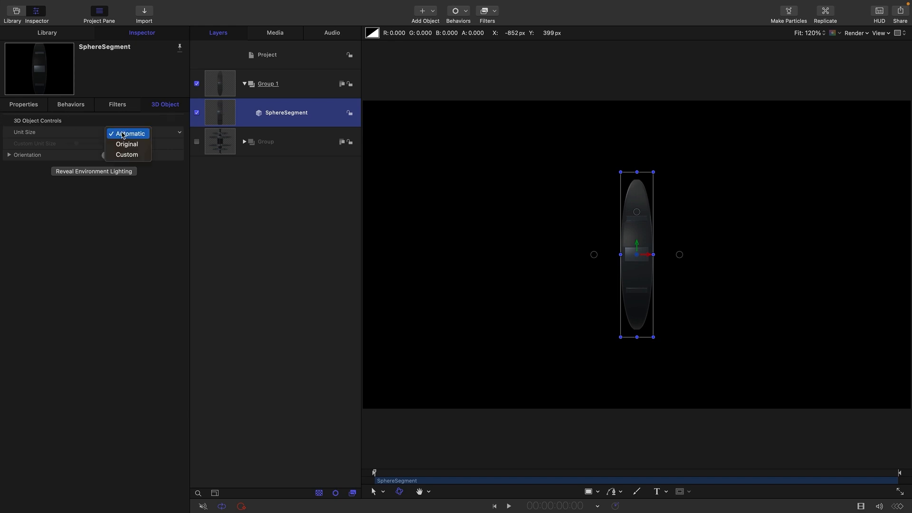
left_click(126, 154)
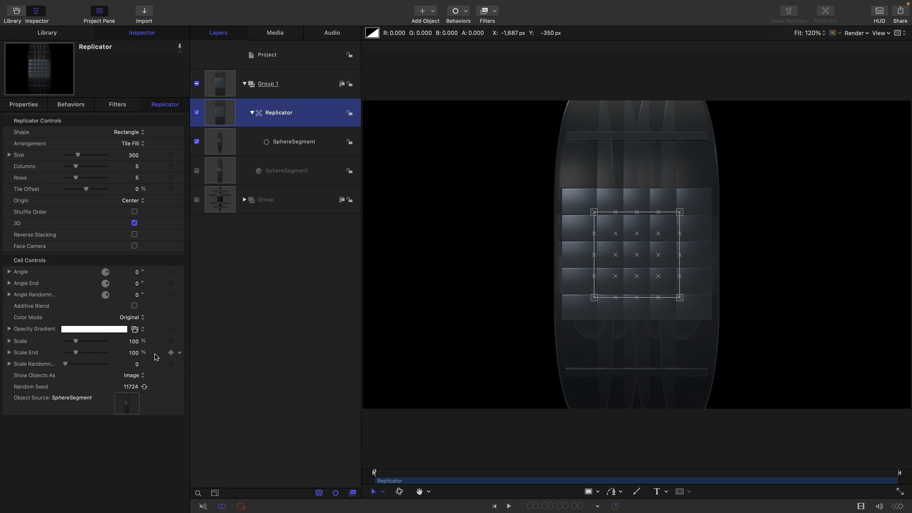
Set the replicator to a Circle outline of 16 points with Align Angle enabled
left_click(129, 132)
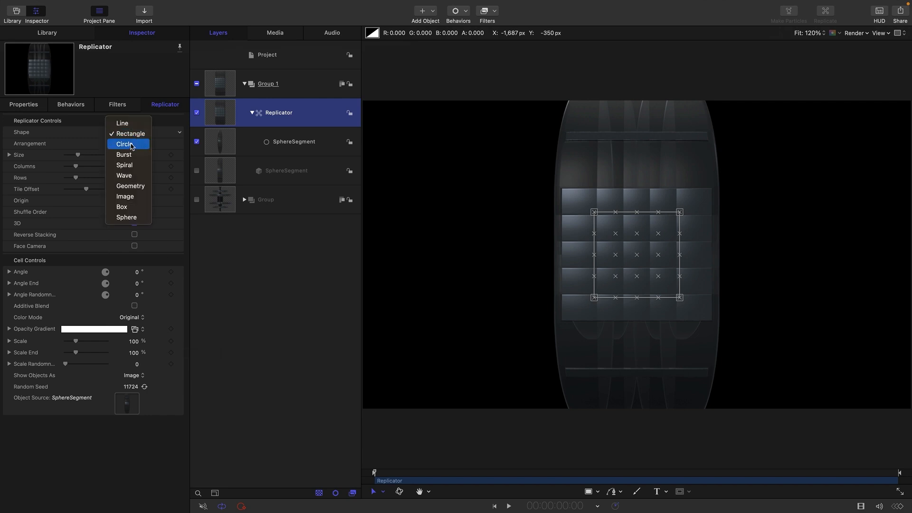
left_click(124, 144)
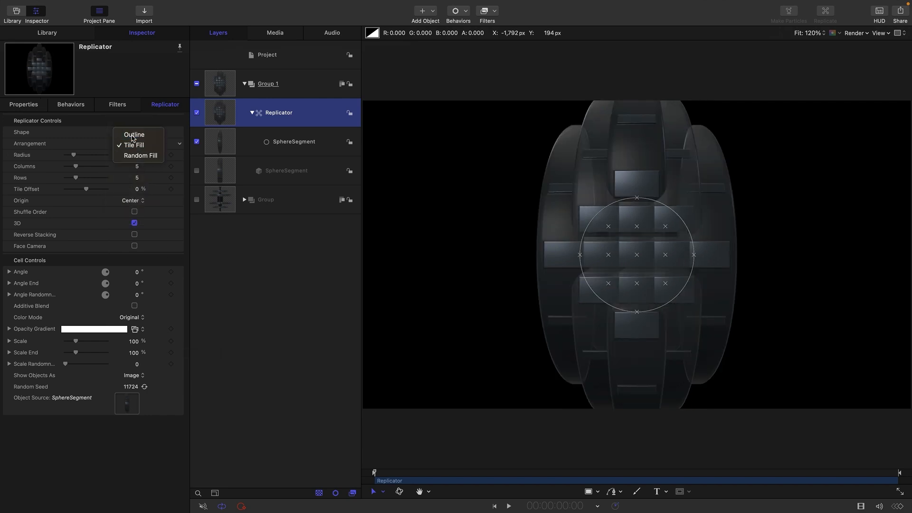
left_click(134, 135)
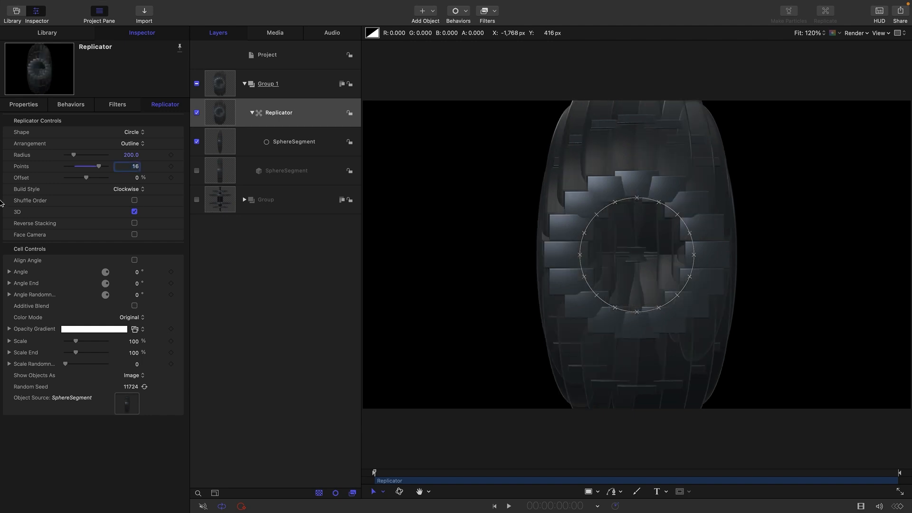
left_click(134, 260)
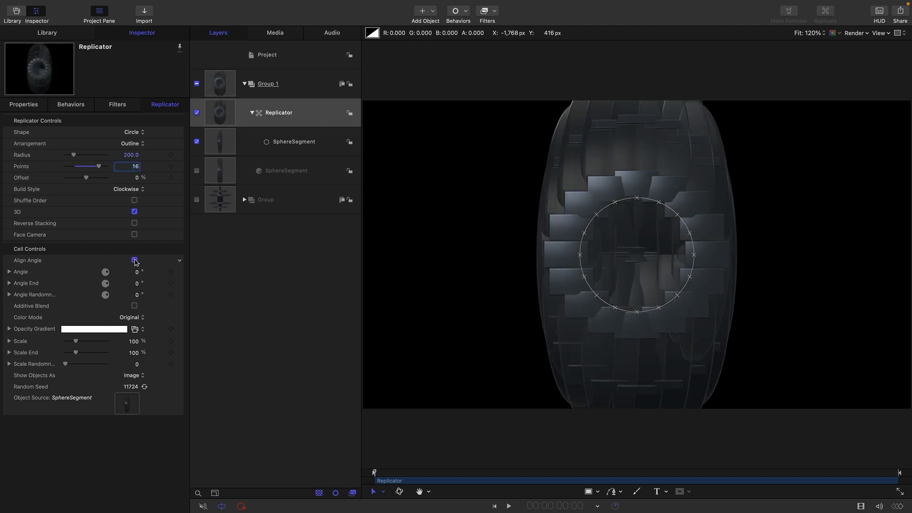
left_click(134, 260)
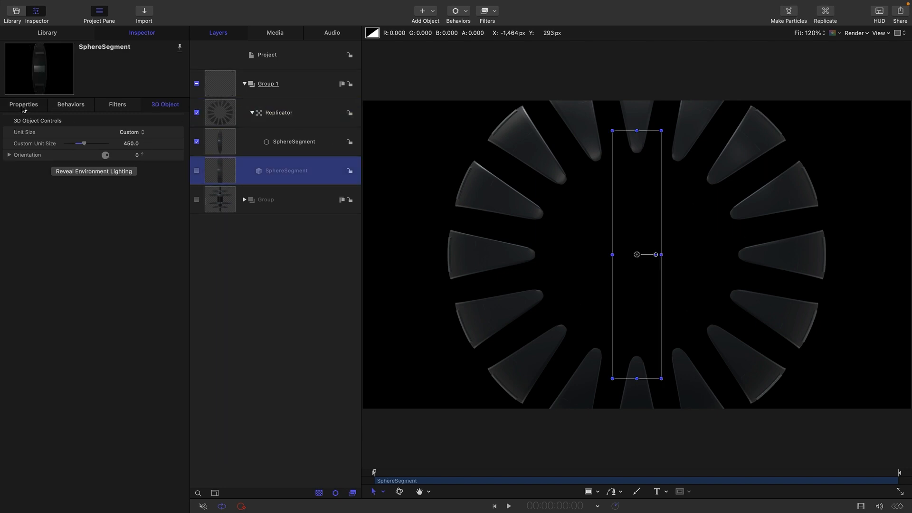
Set SphereSegment's anchor point Z to 200, then select Group 1
left_click(23, 104)
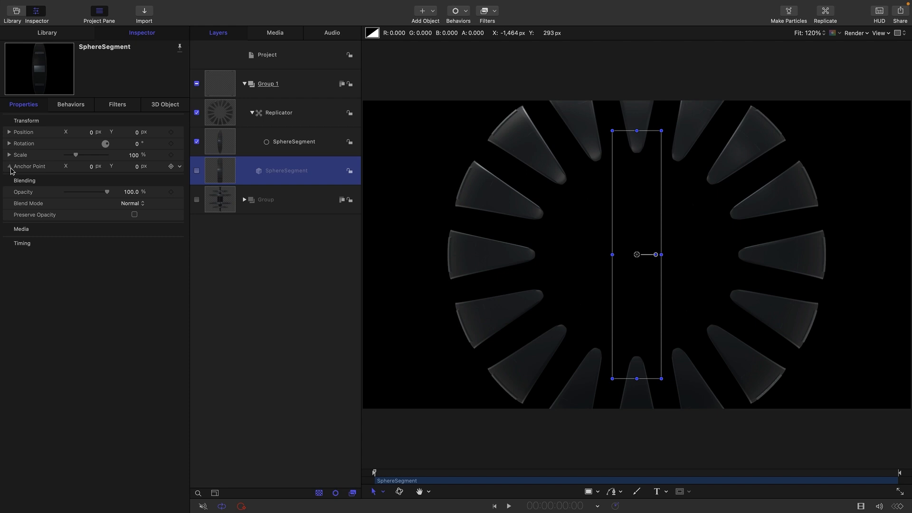
left_click(8, 166)
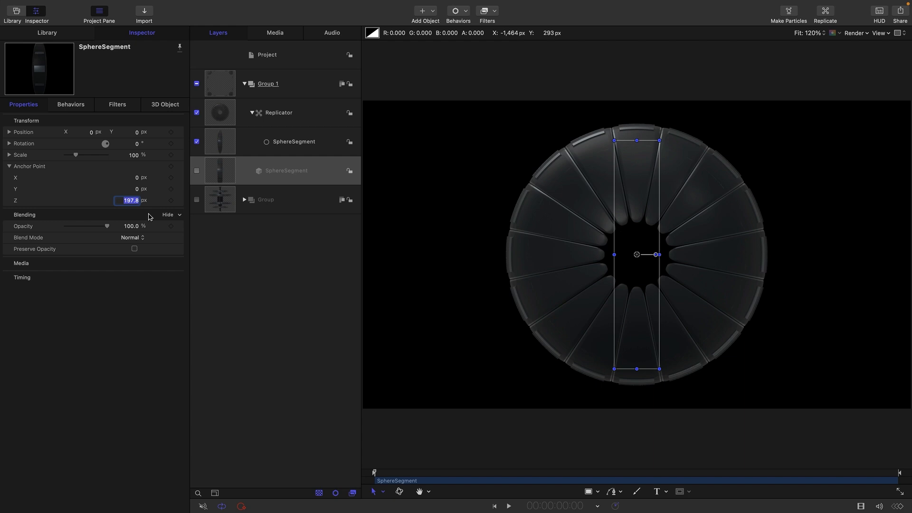
type("200.0")
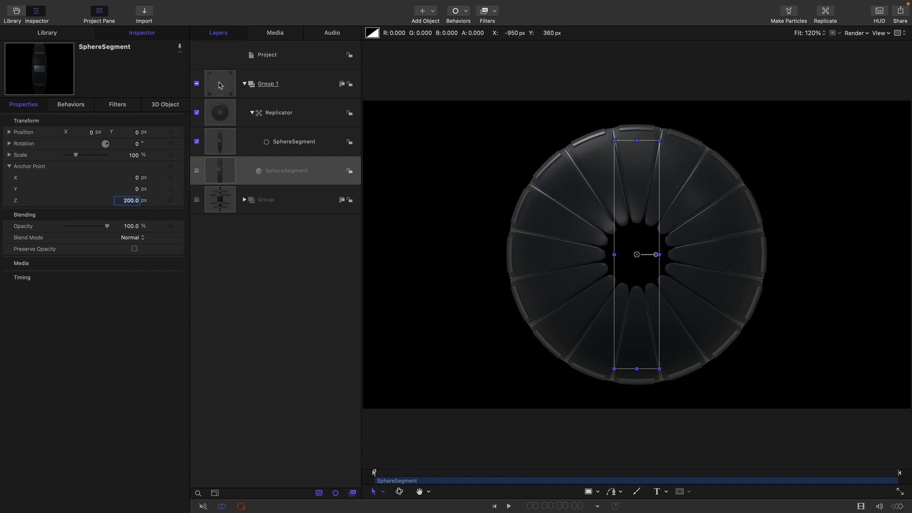
left_click(268, 83)
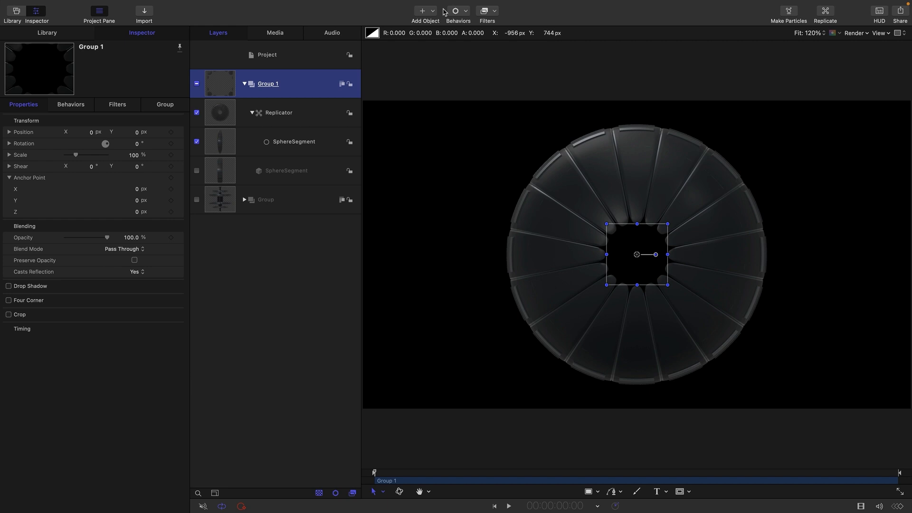
Add a point light and a camera, check the perspective view, and select the Replicator
left_click(422, 10)
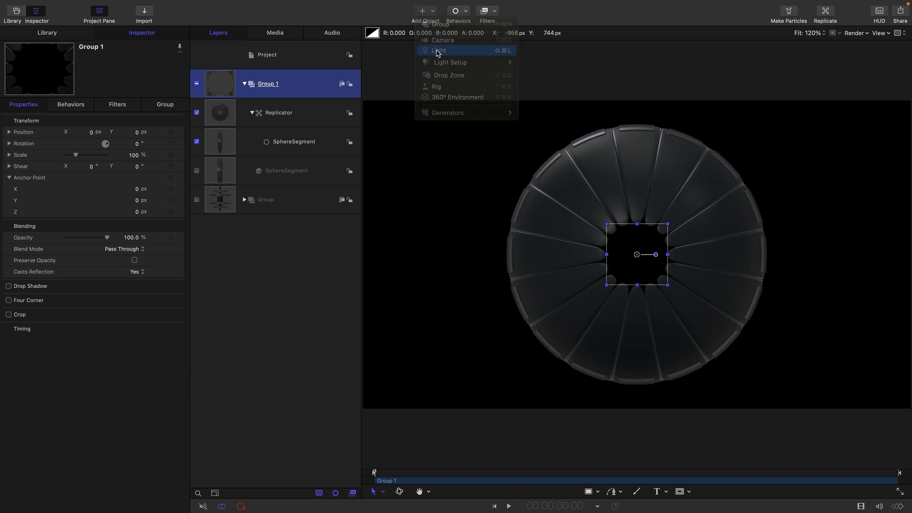
left_click(439, 51)
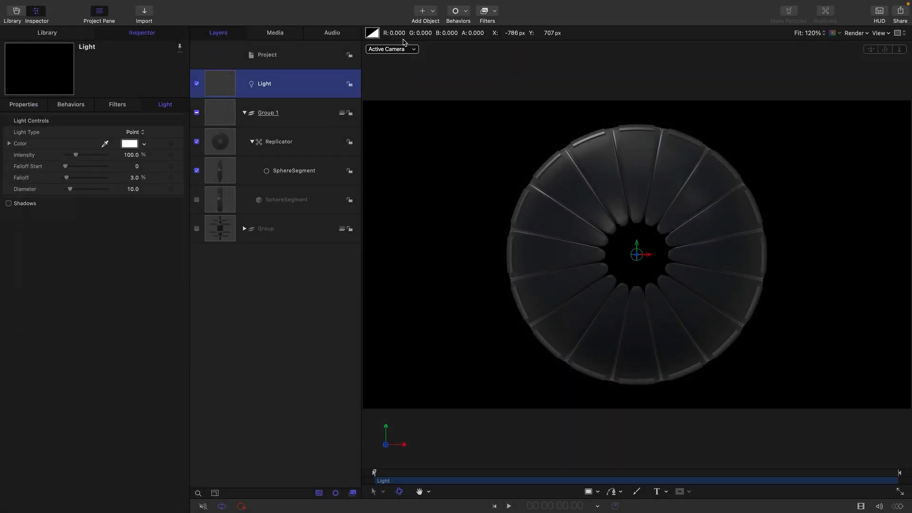
left_click(425, 11)
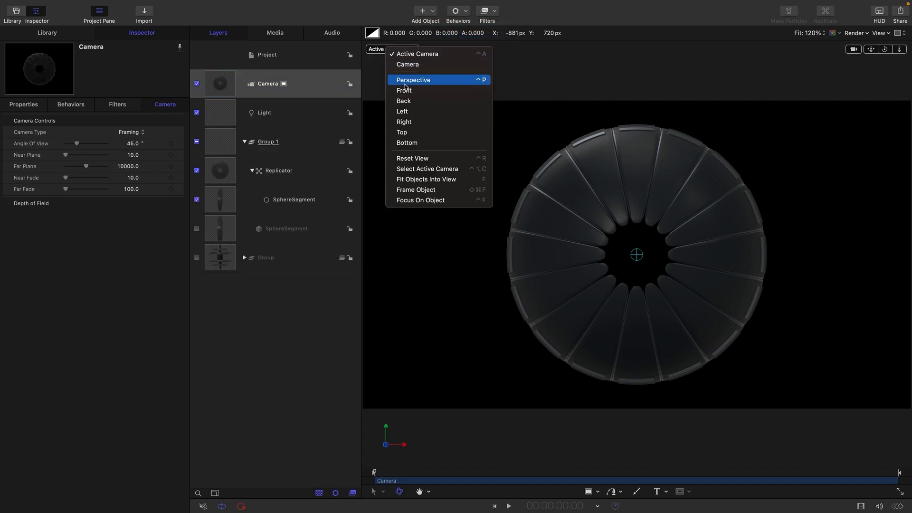
left_click(413, 81)
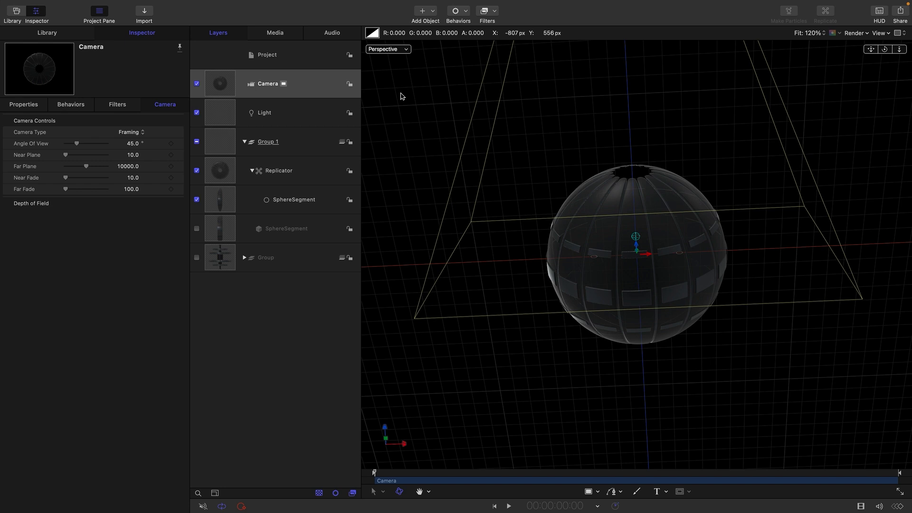
left_click(388, 49)
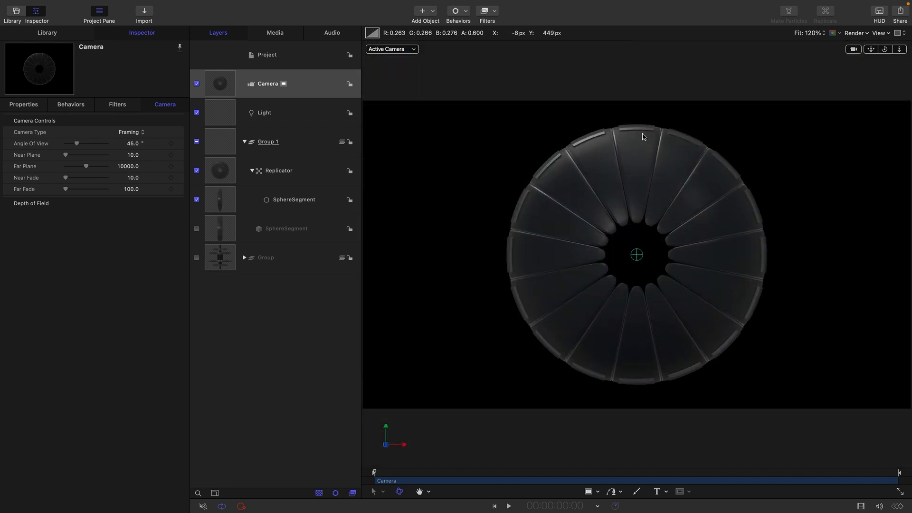
left_click(279, 170)
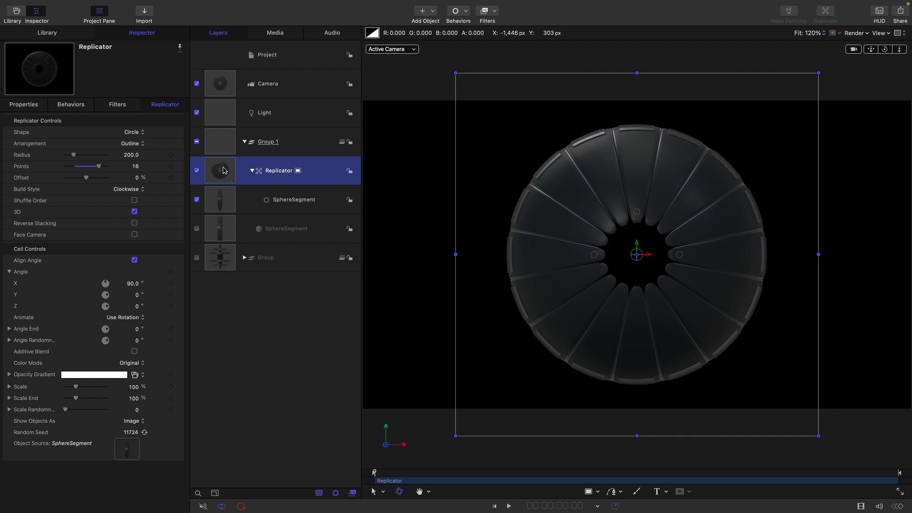
Ramp the Replicator's Y rotation to an end value of 240° and play it back
left_click(23, 104)
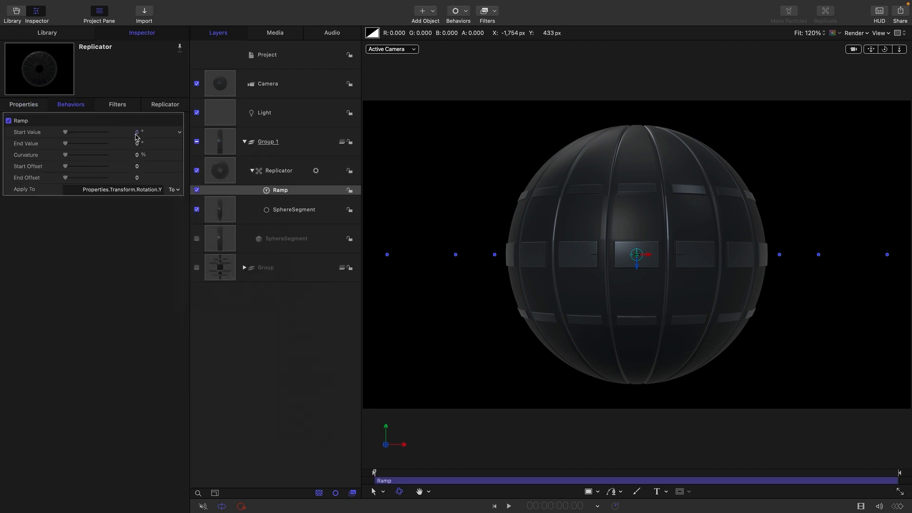
left_click(131, 143)
type("240")
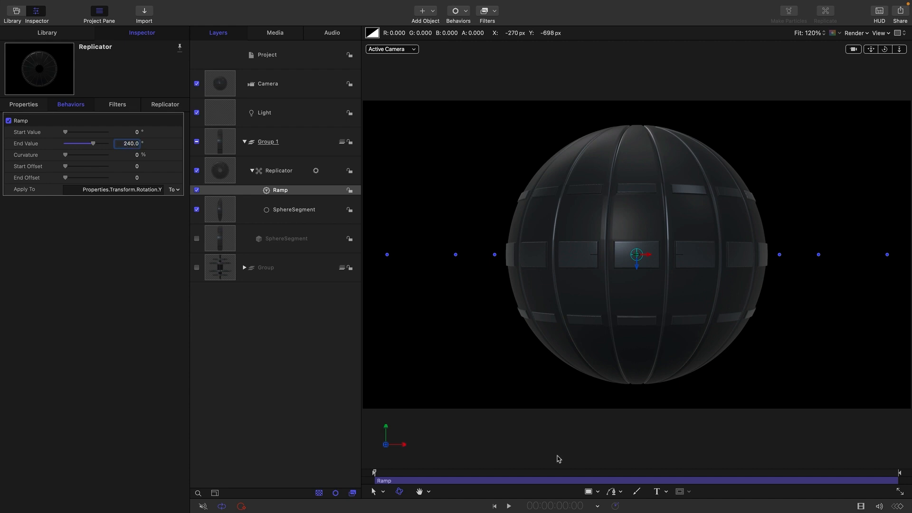
left_click(508, 505)
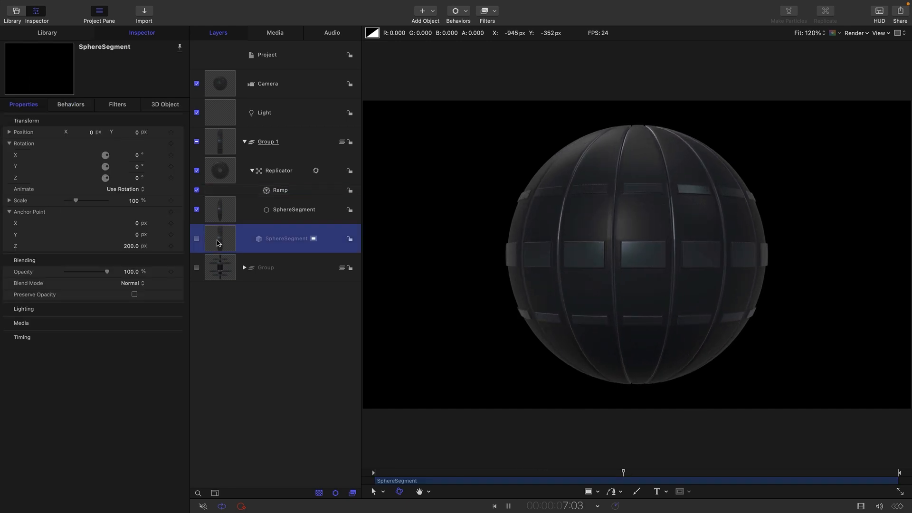
Reveal the environment lighting settings and set 3D Object Environment to 60%
left_click(165, 105)
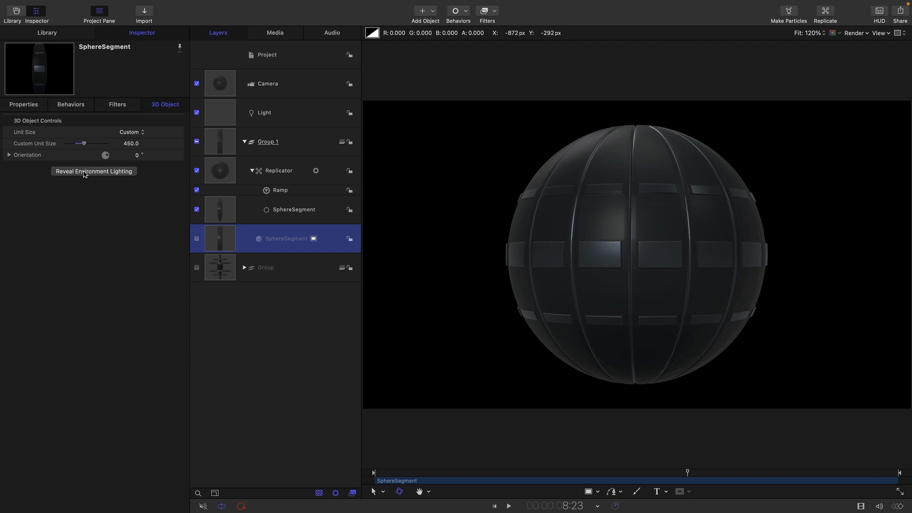
left_click(267, 55)
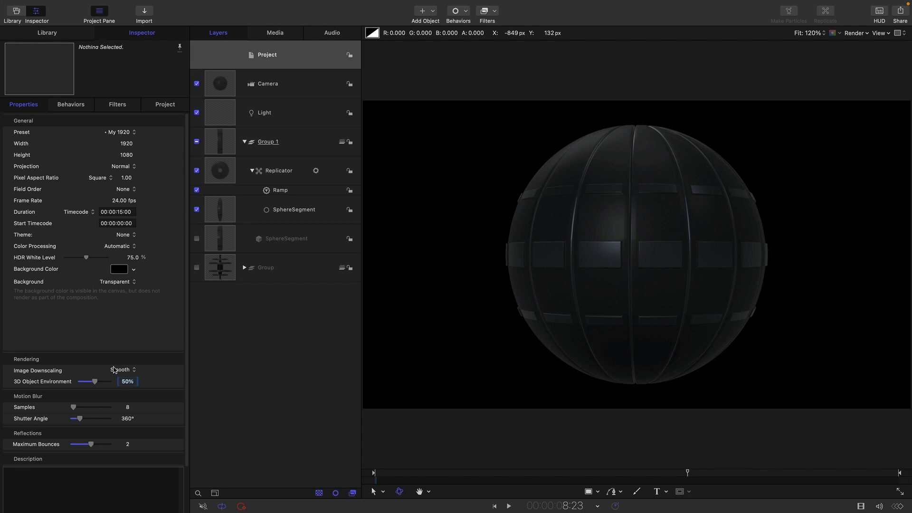
mouse_move(223, 106)
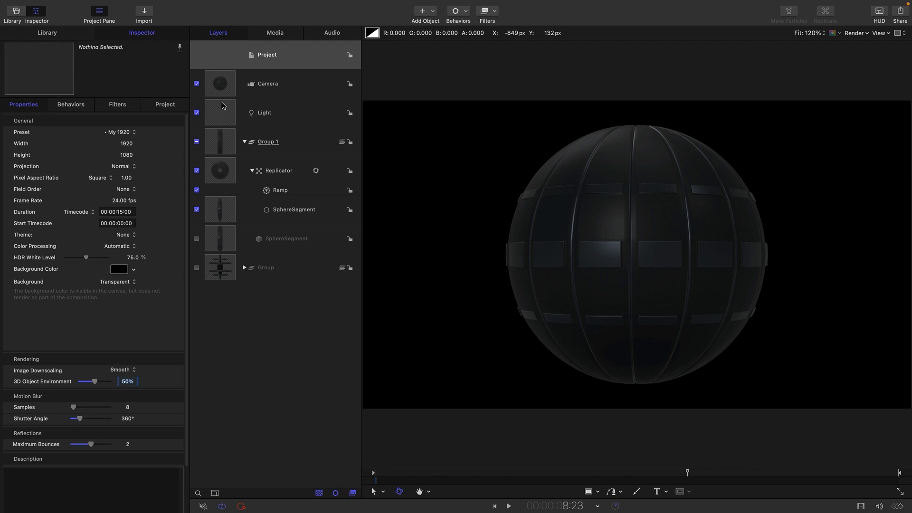
Add a 275 px Wriggle behavior to the light's position and adjust its Apply Mode
left_click(264, 112)
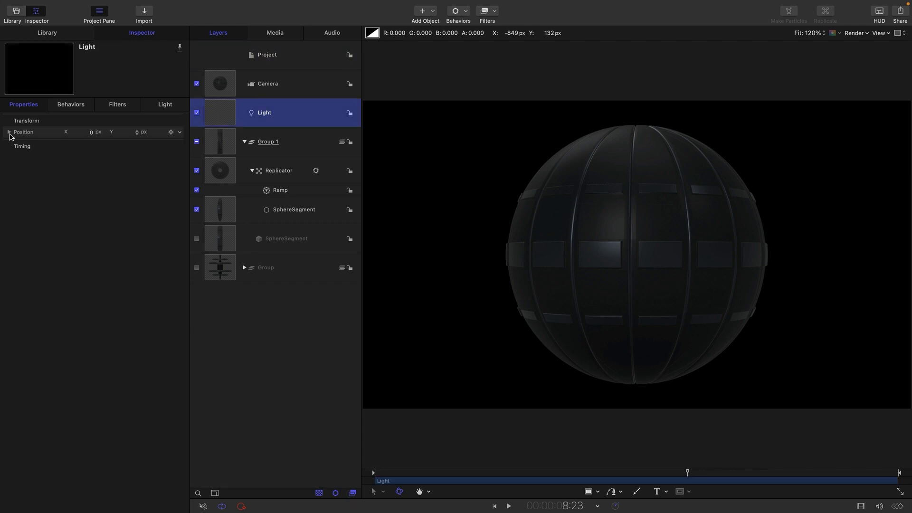
left_click(8, 132)
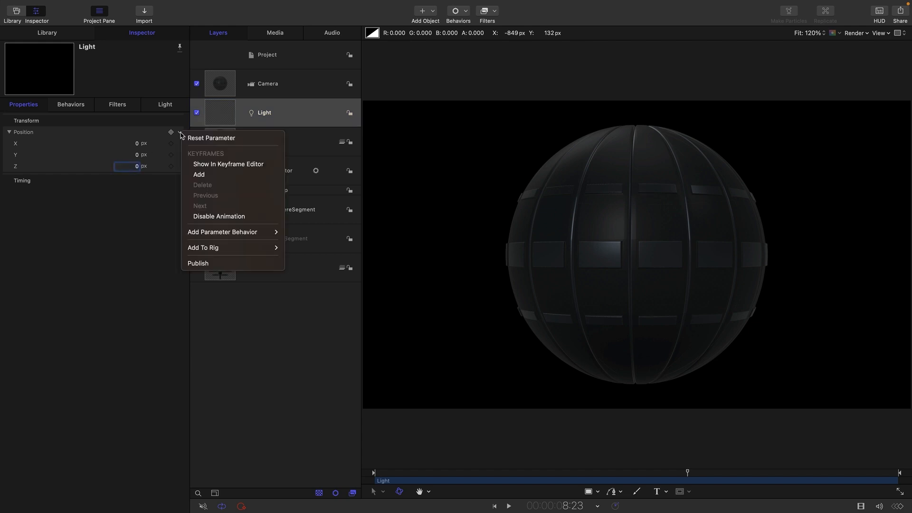
mouse_move(222, 231)
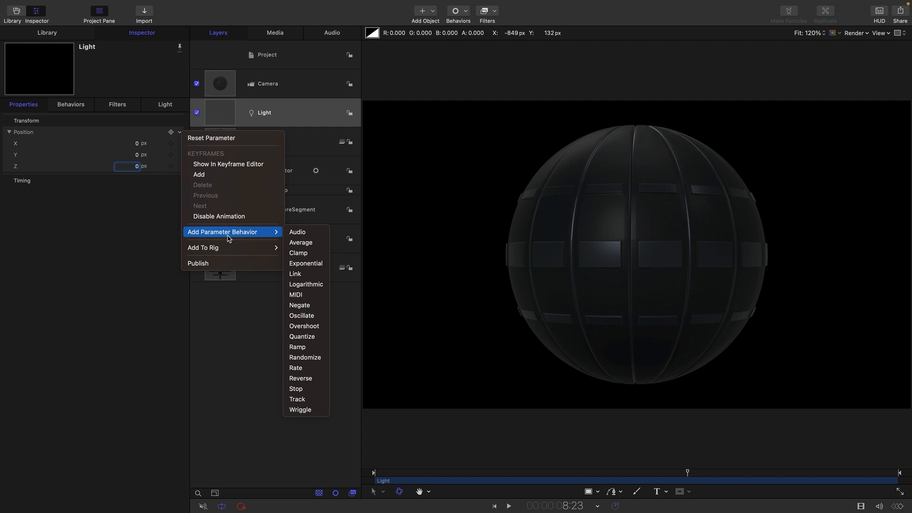
left_click(300, 411)
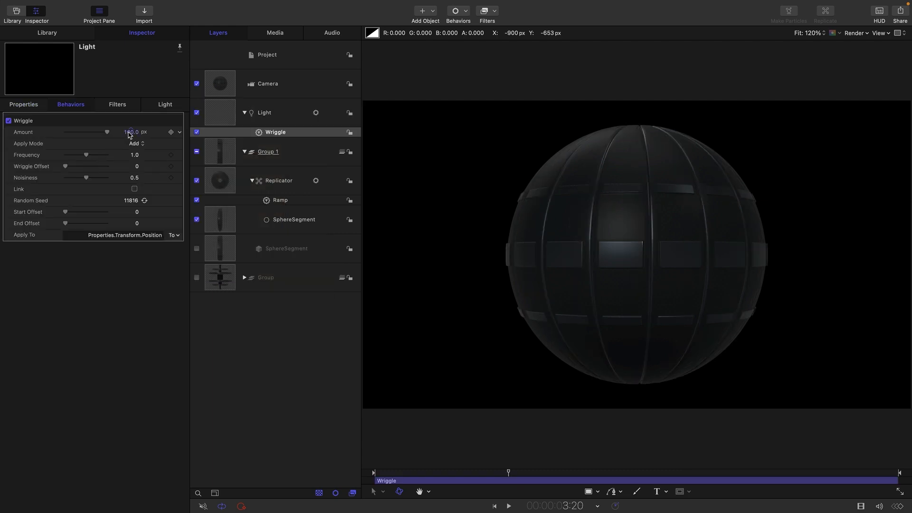
type("275")
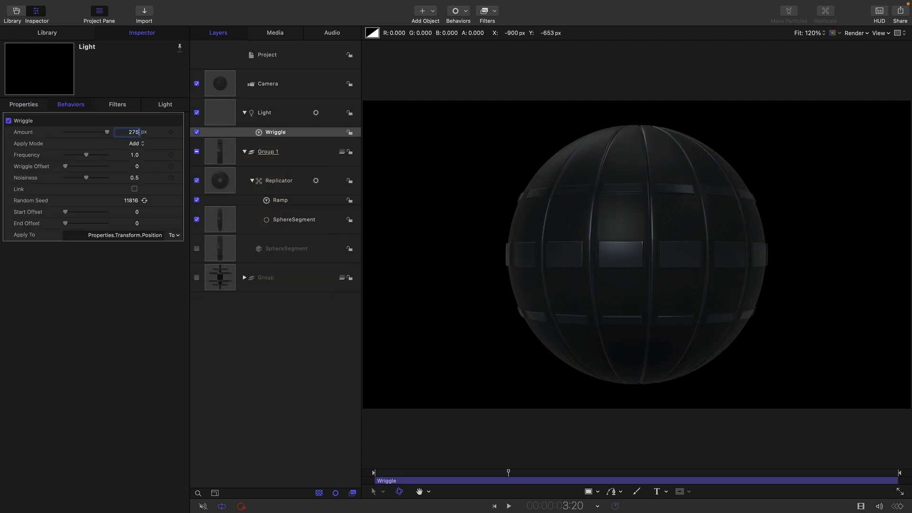
left_click(135, 143)
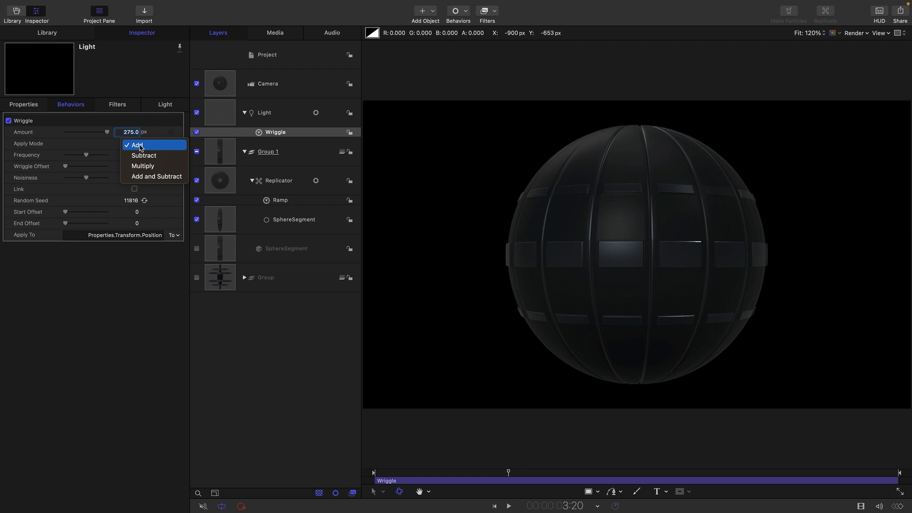
left_click(156, 176)
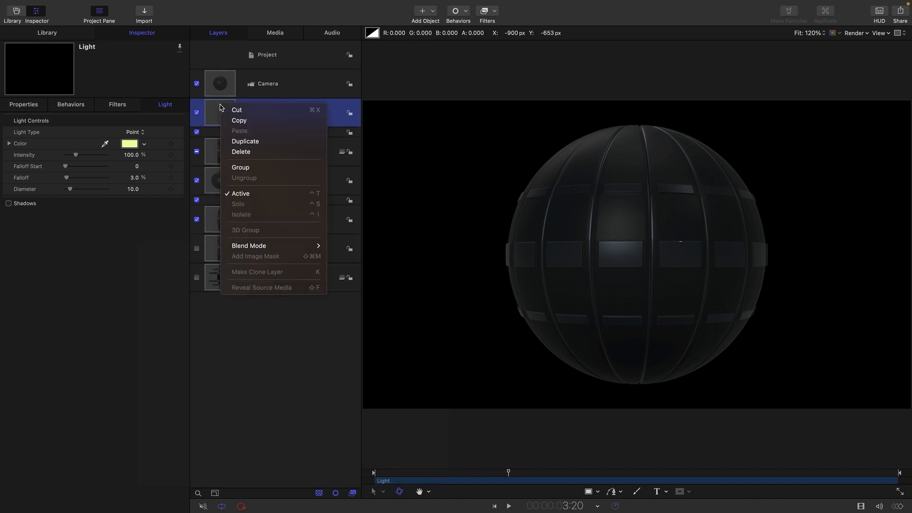
Duplicate the light, give the copy's wriggle a new random seed, and preview playback
left_click(246, 143)
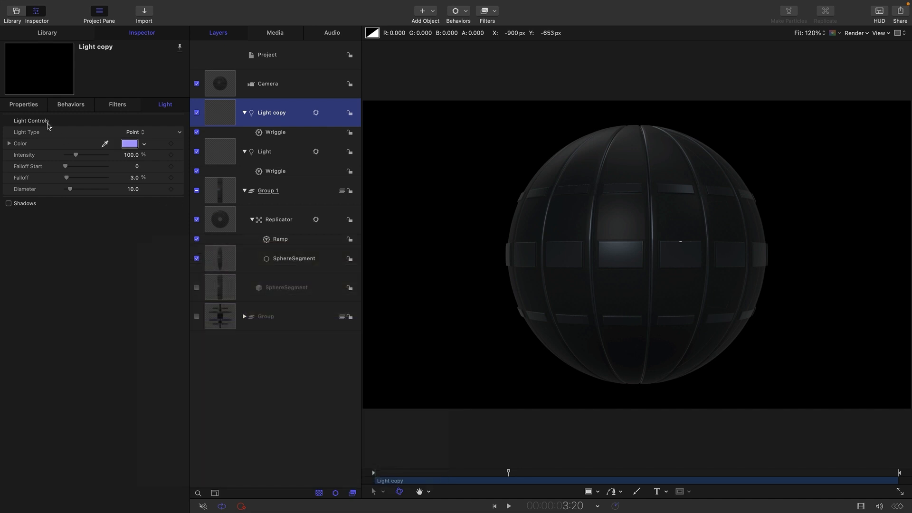
left_click(70, 104)
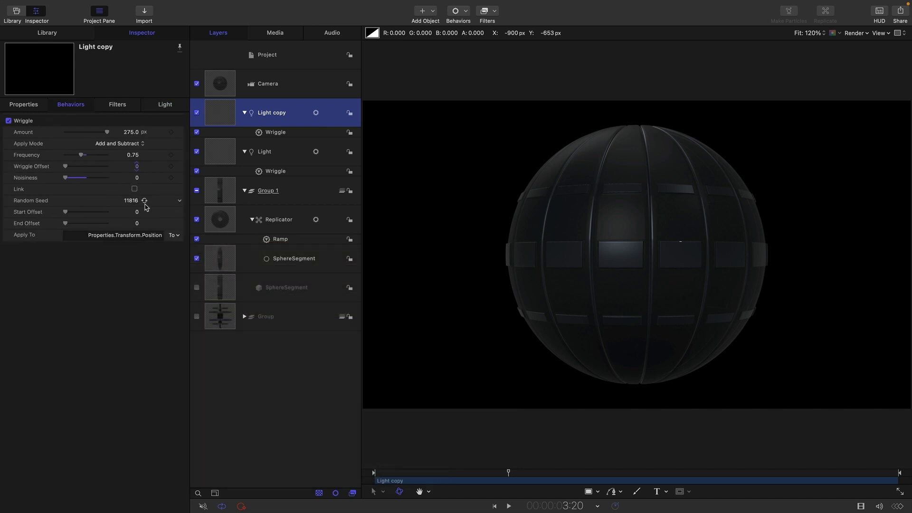
left_click(144, 200)
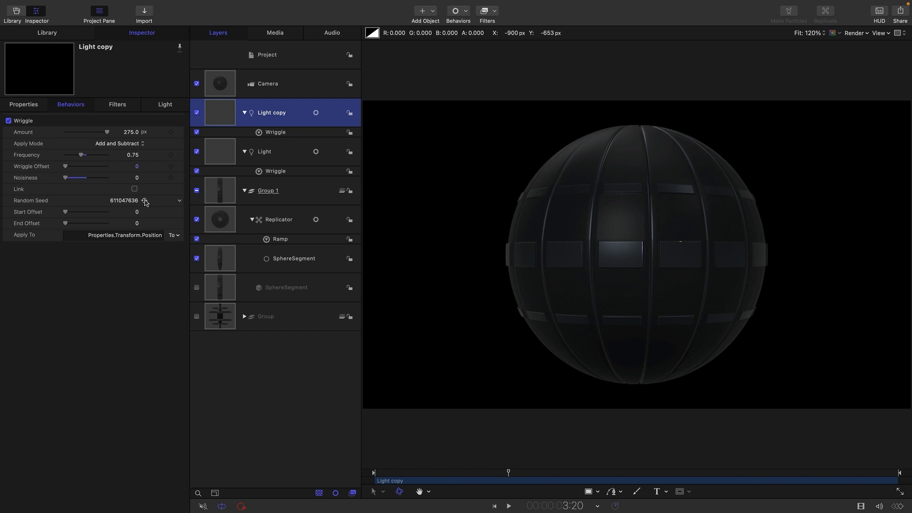
left_click(507, 505)
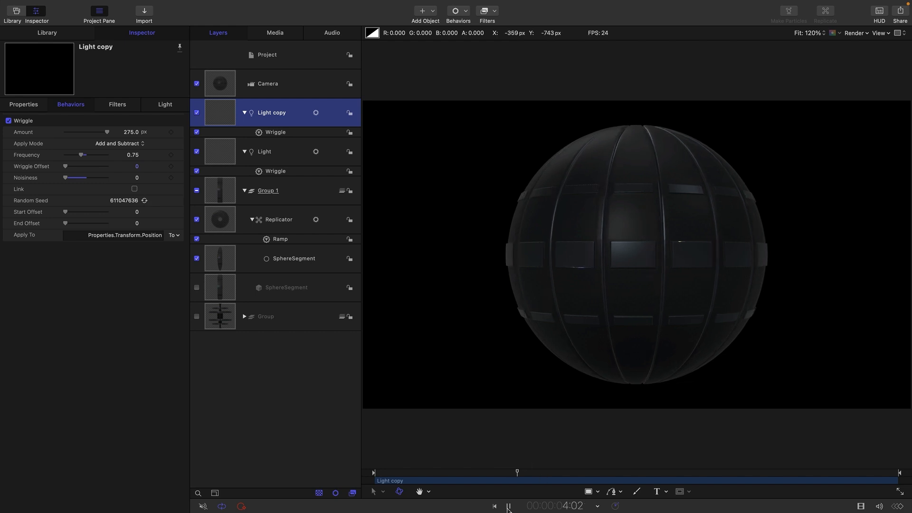
left_click(507, 505)
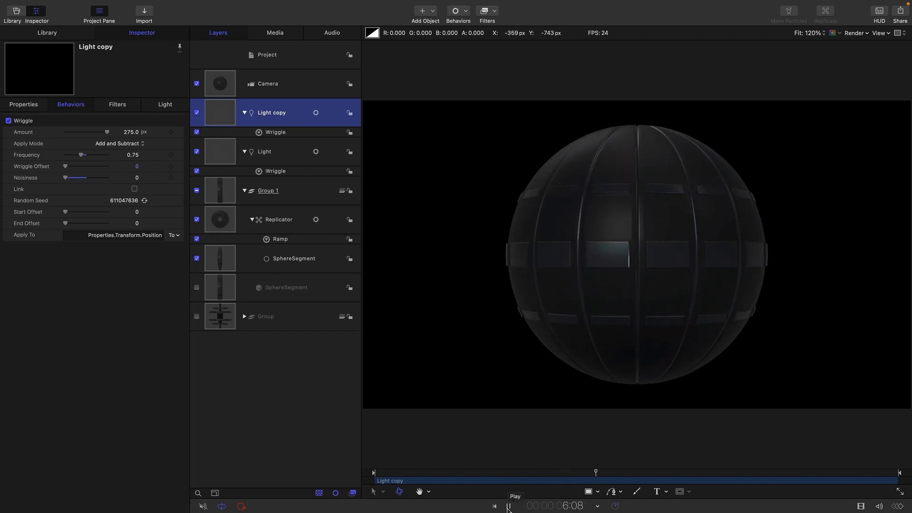
left_click(507, 506)
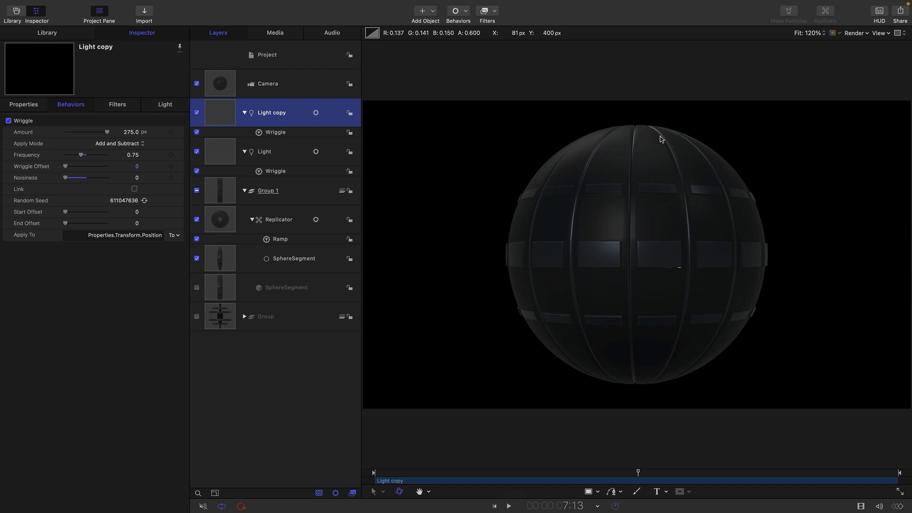
mouse_move(650, 144)
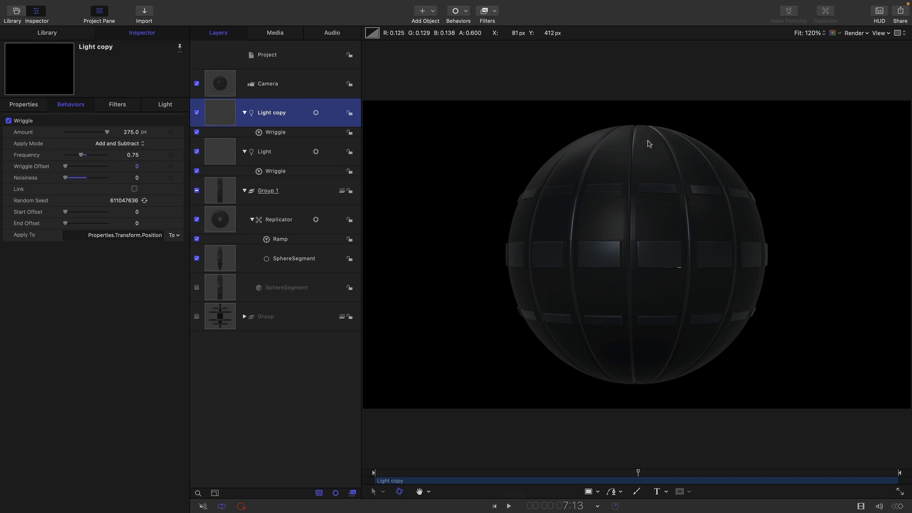
mouse_move(698, 53)
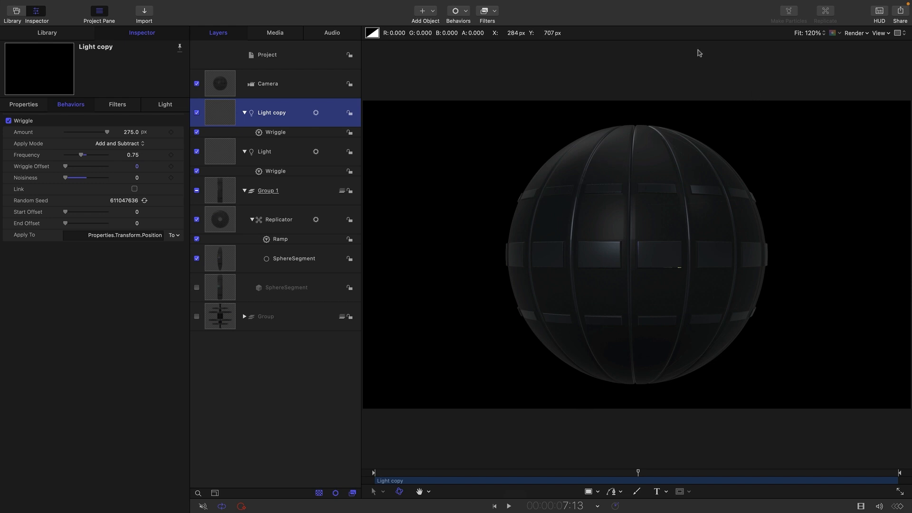
mouse_move(678, 156)
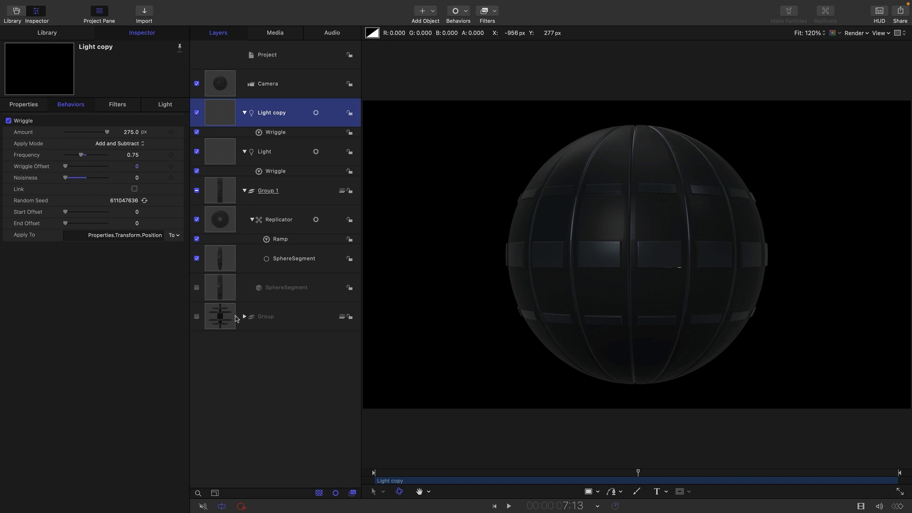
Switch the hidden Group layer holding RotorAssembly back on
left_click(197, 320)
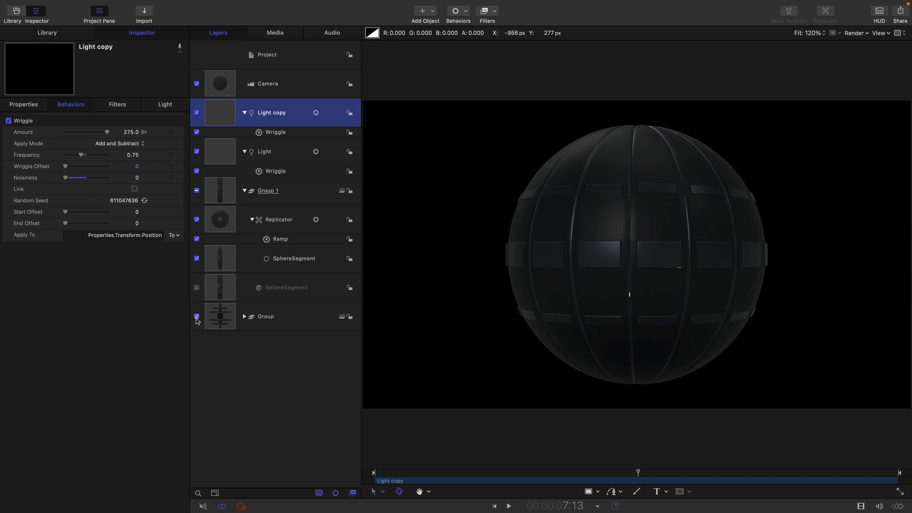
left_click(196, 316)
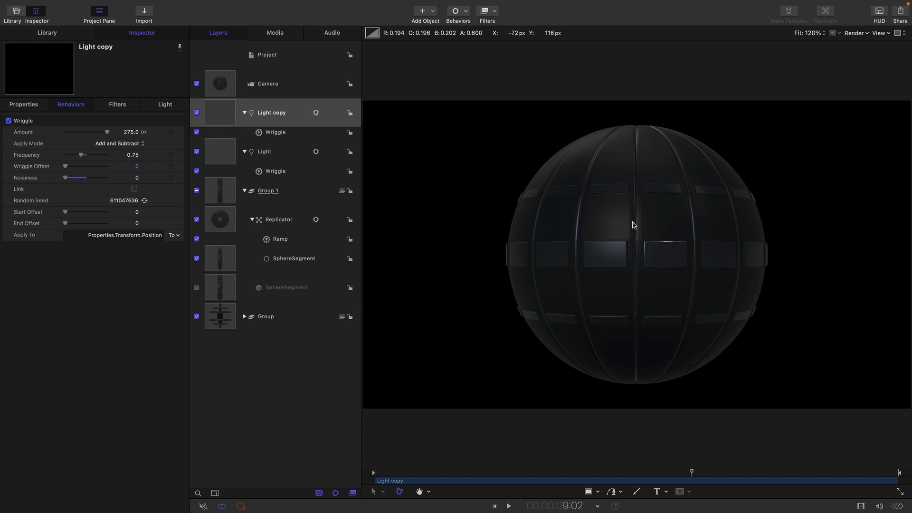
mouse_move(655, 218)
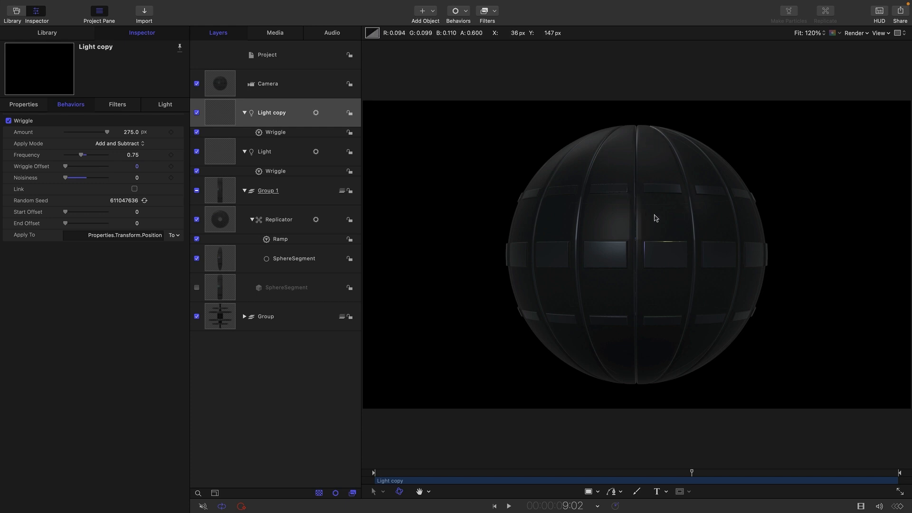
mouse_move(243, 318)
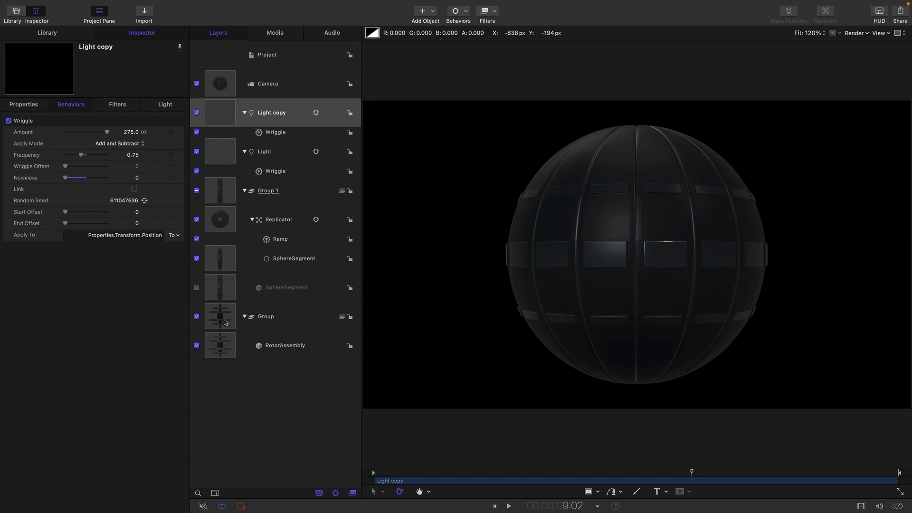
Add a Color > Levels filter to the rotor Group, then select RotorAssembly
left_click(266, 316)
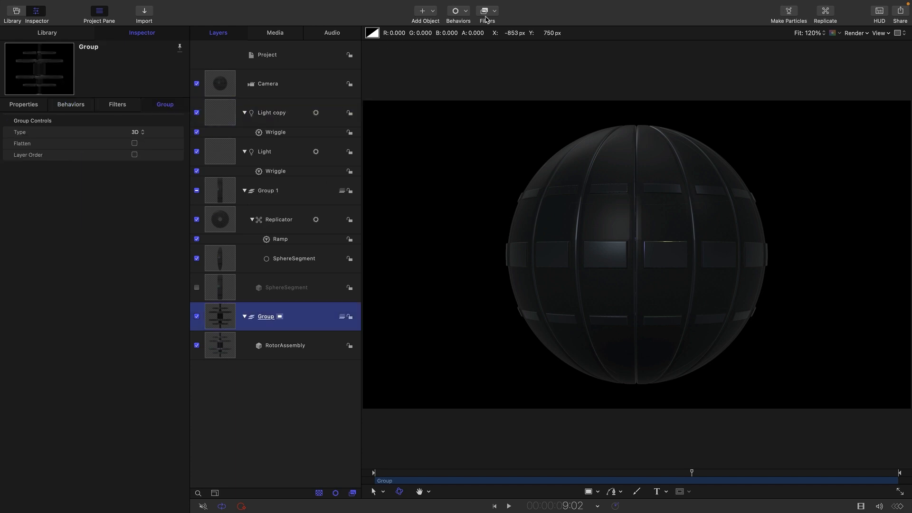
left_click(487, 11)
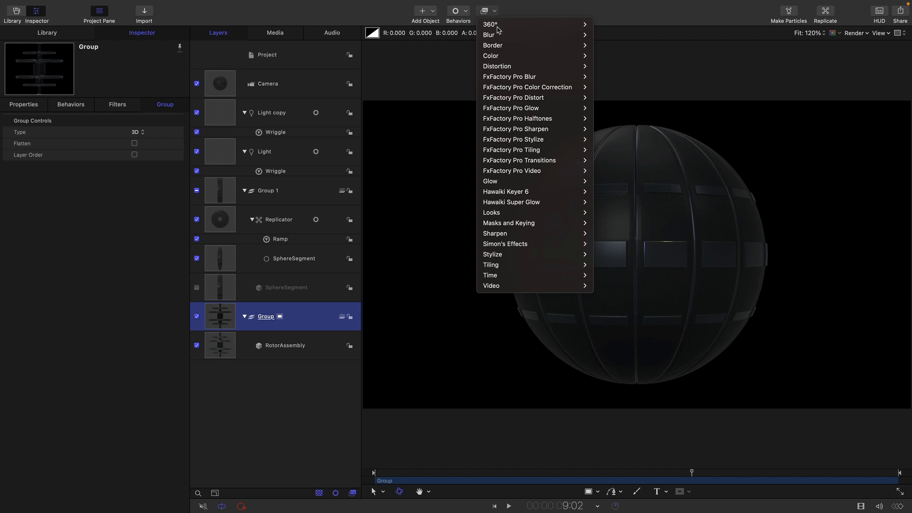
mouse_move(490, 56)
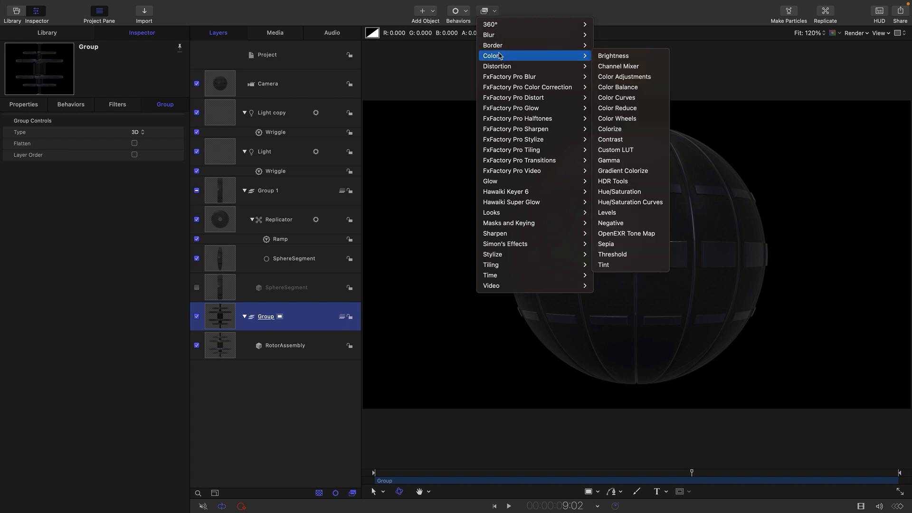
mouse_move(628, 213)
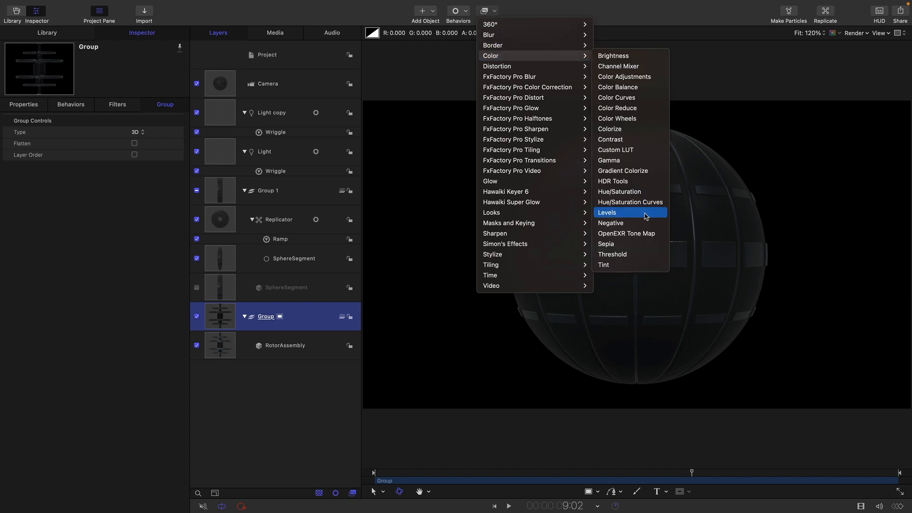
left_click(606, 212)
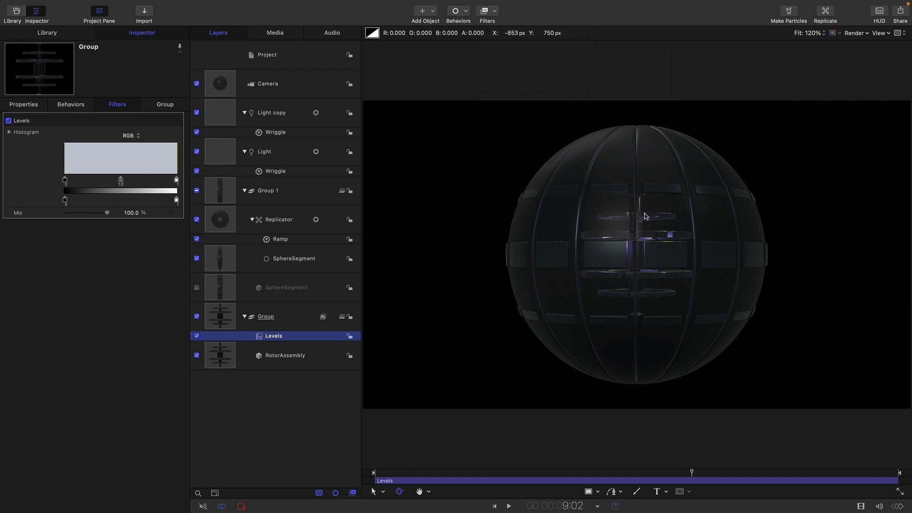
mouse_move(135, 325)
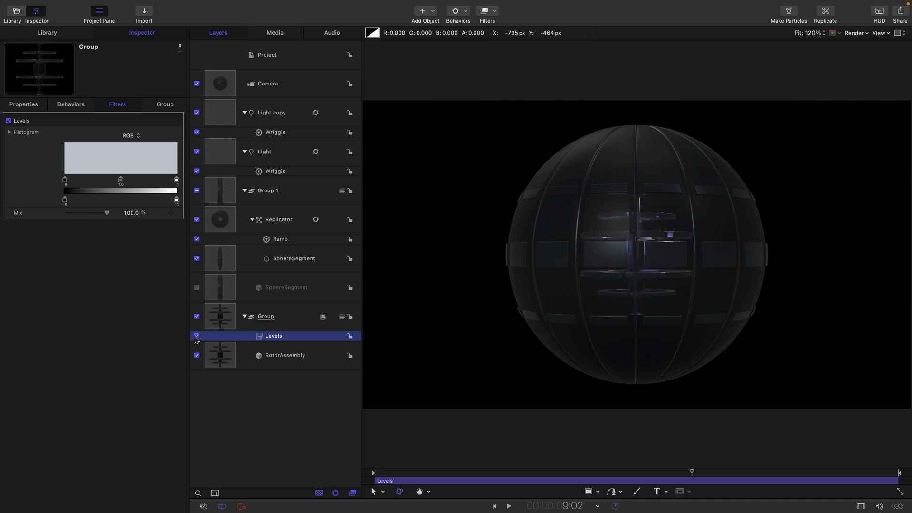
left_click(284, 355)
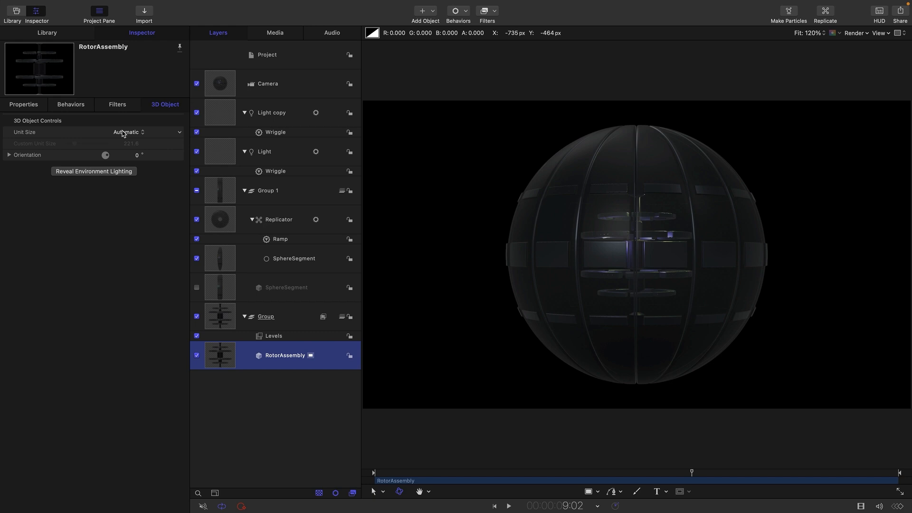
Set RotorAssembly's Unit Size to Custom 450 and preview the playback
left_click(129, 132)
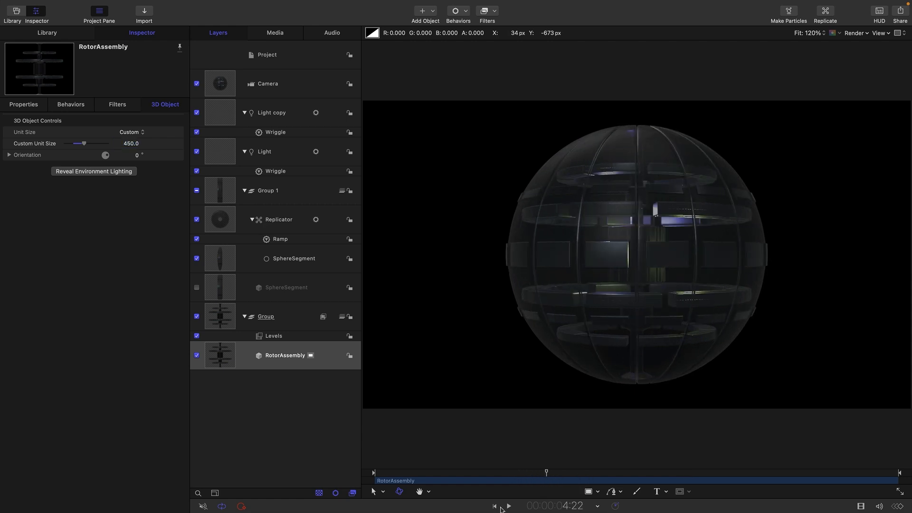
left_click(507, 506)
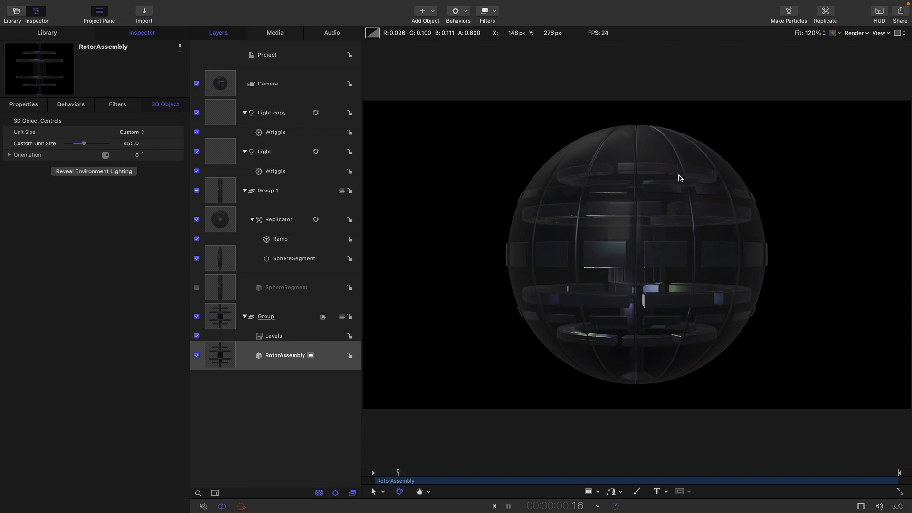
left_click(507, 506)
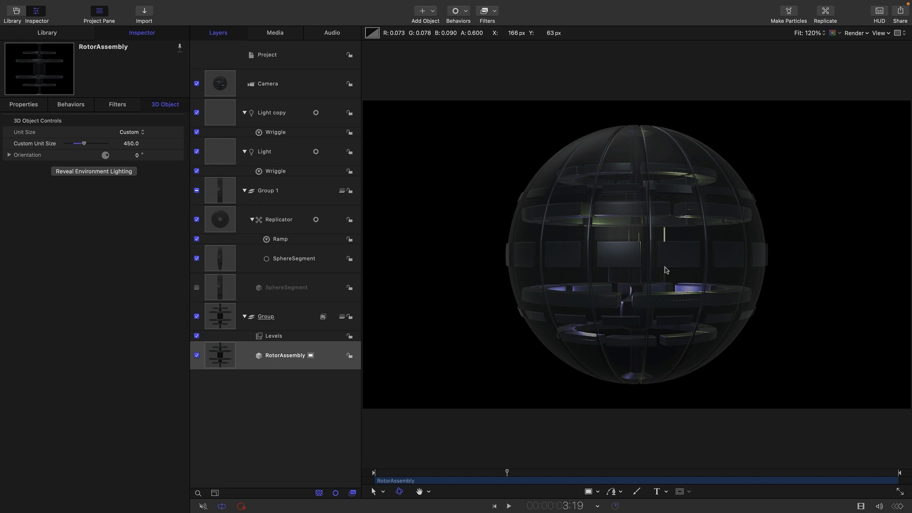
mouse_move(635, 416)
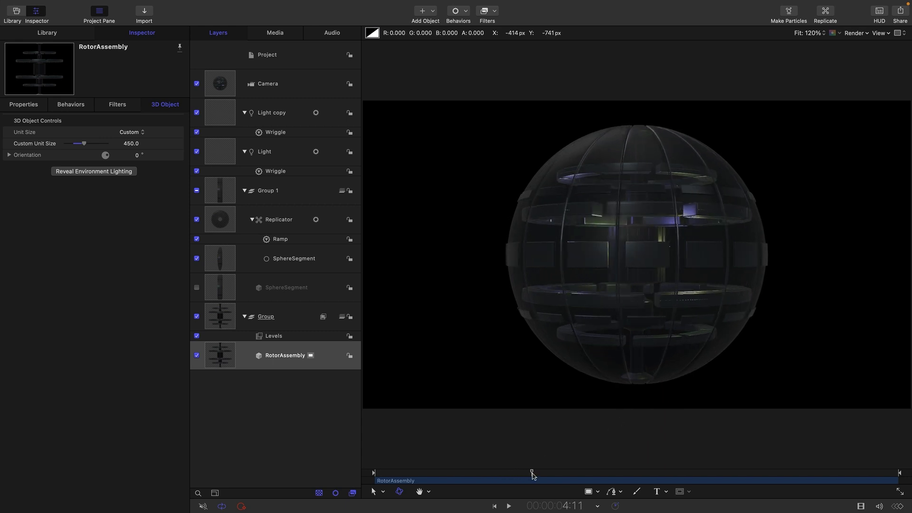
Scrub and replay the rotor animation, then re-enable the Replicator sphere segments
left_click_drag(531, 472, 547, 472)
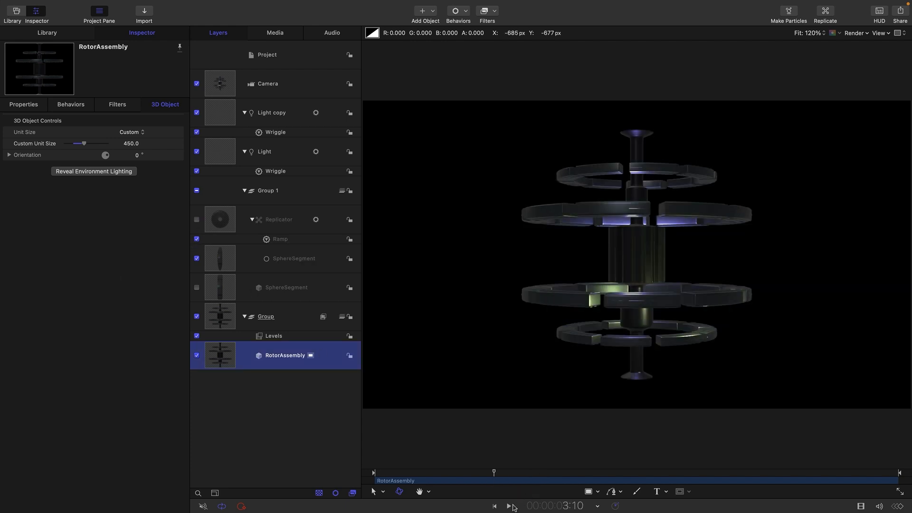
left_click(507, 506)
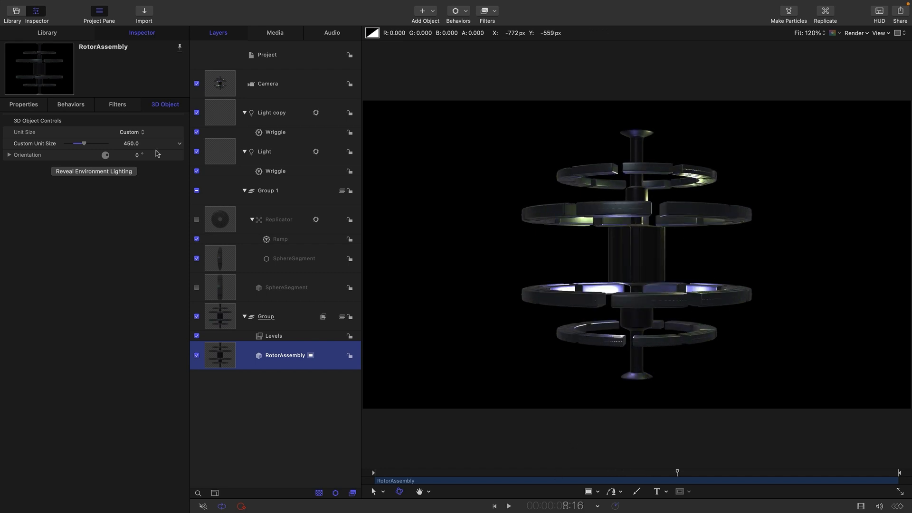
left_click(197, 220)
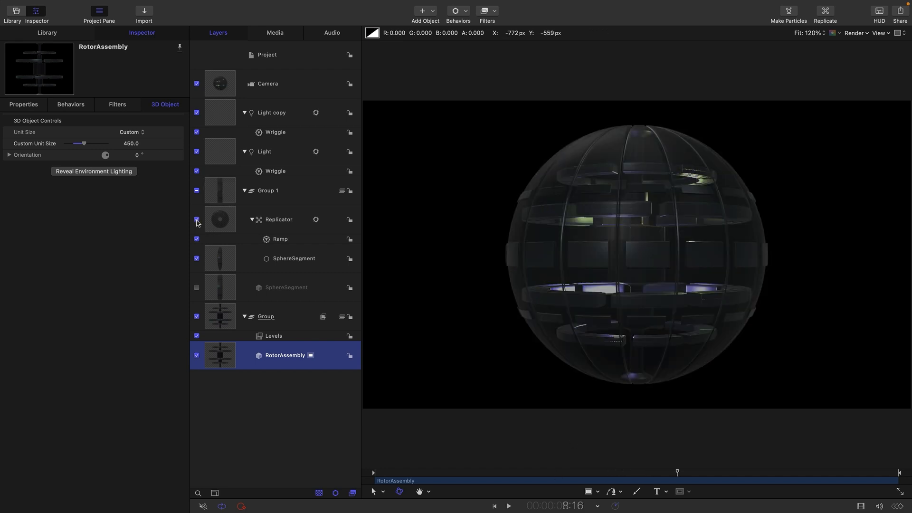
left_click(47, 33)
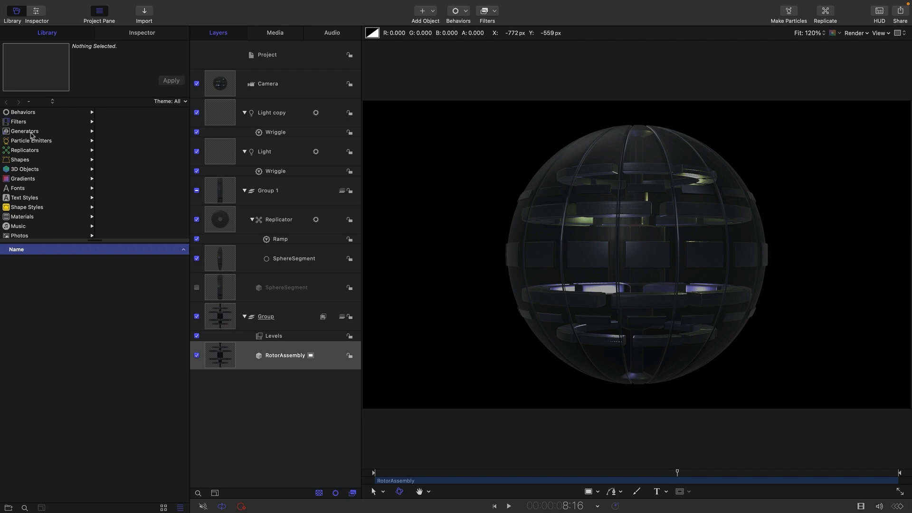
Add a Color Solid generator, pushed back to Z -750 and scaled to 1000%
left_click(25, 131)
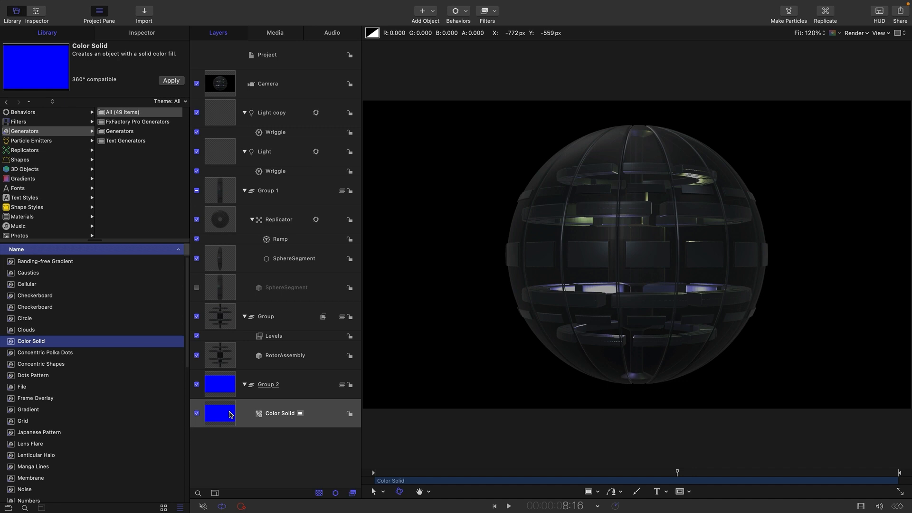
left_click(36, 11)
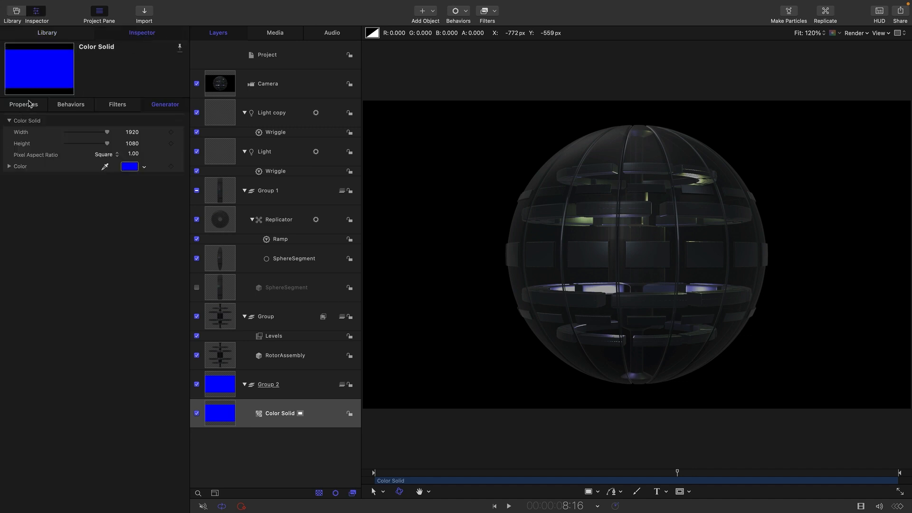
left_click(23, 105)
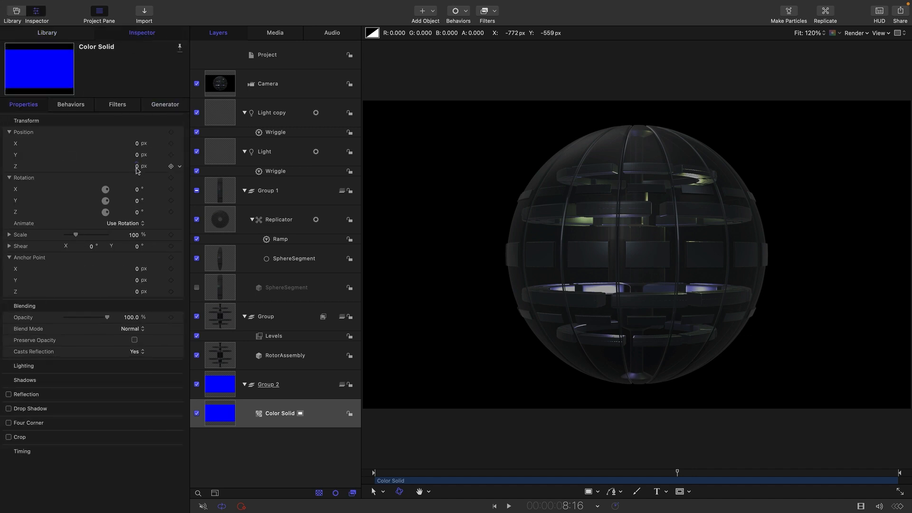
type("-750.0")
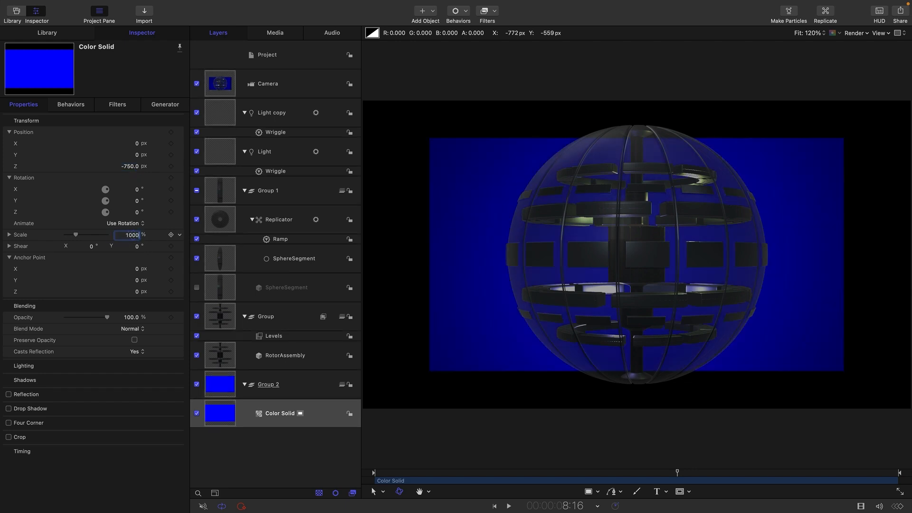
Darken the Color Solid's fill to navy blue in the Colors window
left_click(165, 105)
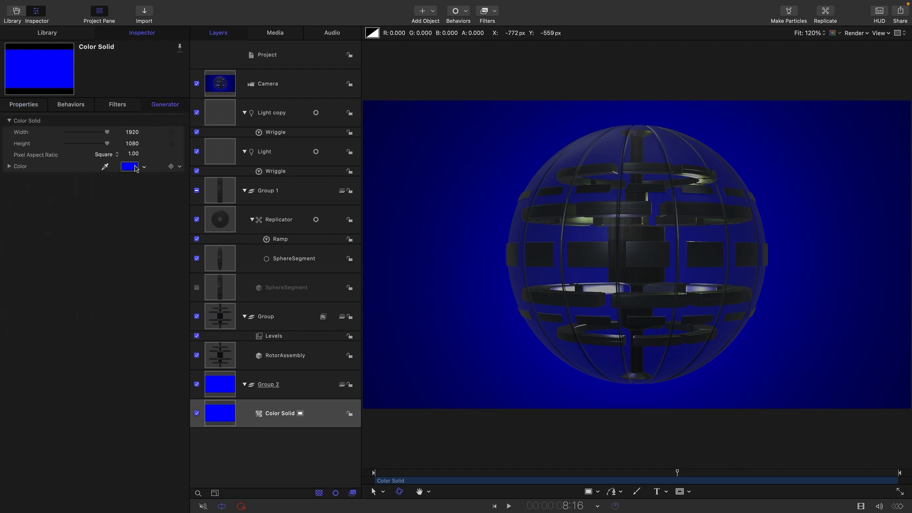
left_click(129, 166)
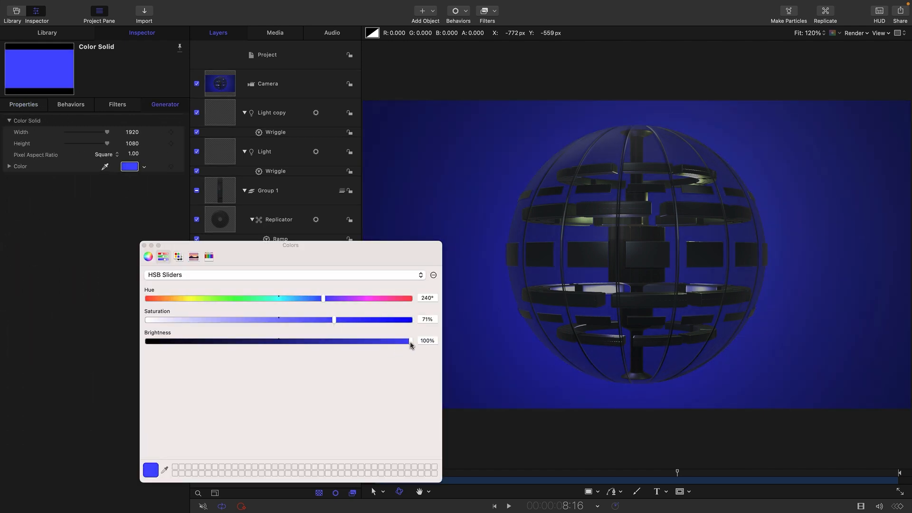
left_click_drag(410, 342, 223, 341)
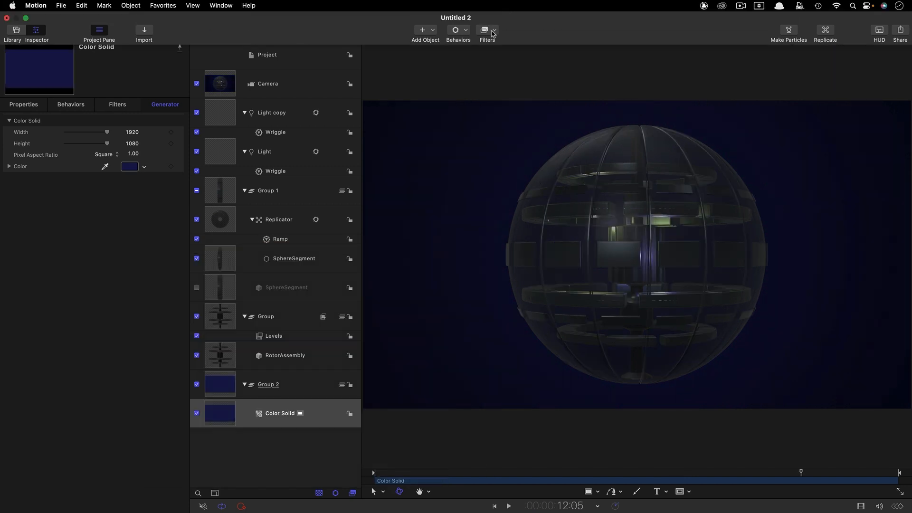
Add Stylize > Add Noise to the Color Solid with Blue Noise at 7% mix
left_click(484, 29)
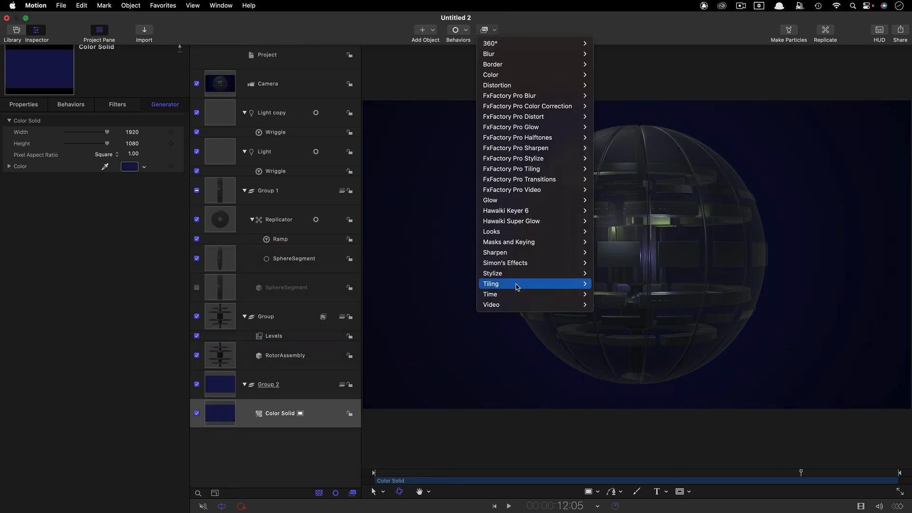
mouse_move(512, 274)
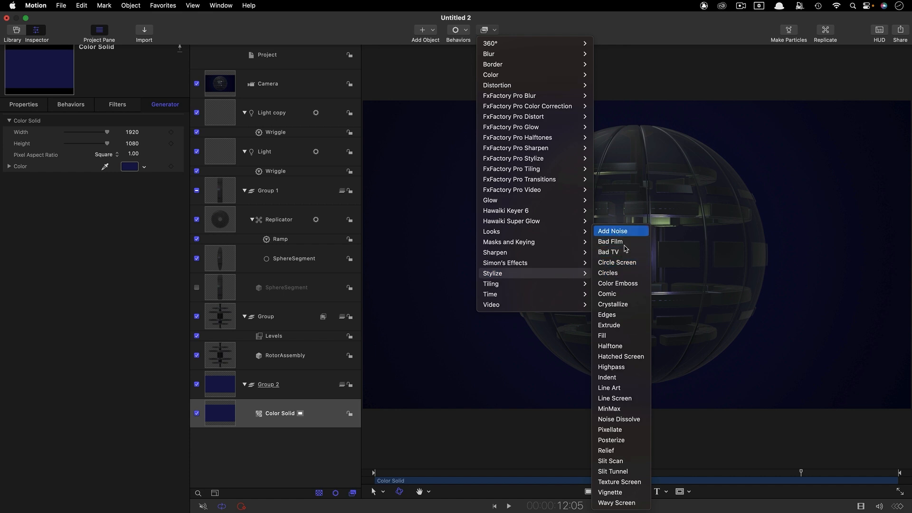
left_click(611, 231)
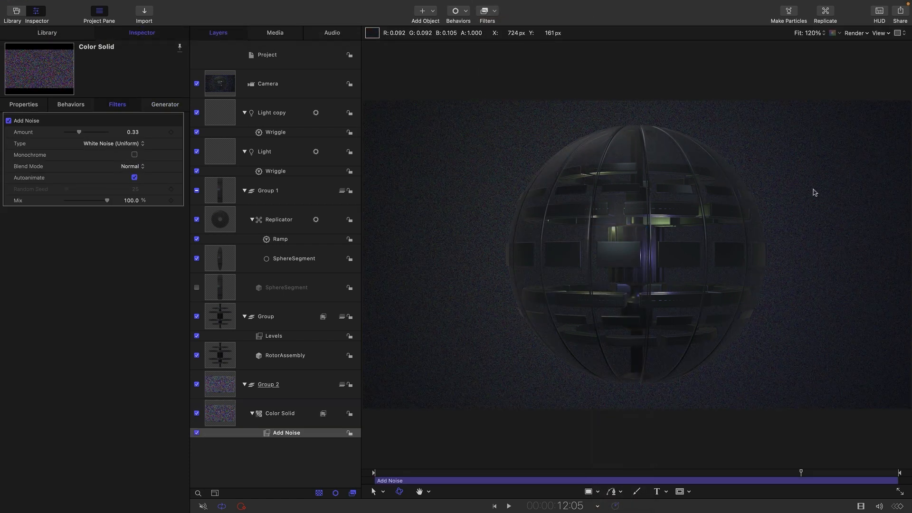
mouse_move(479, 155)
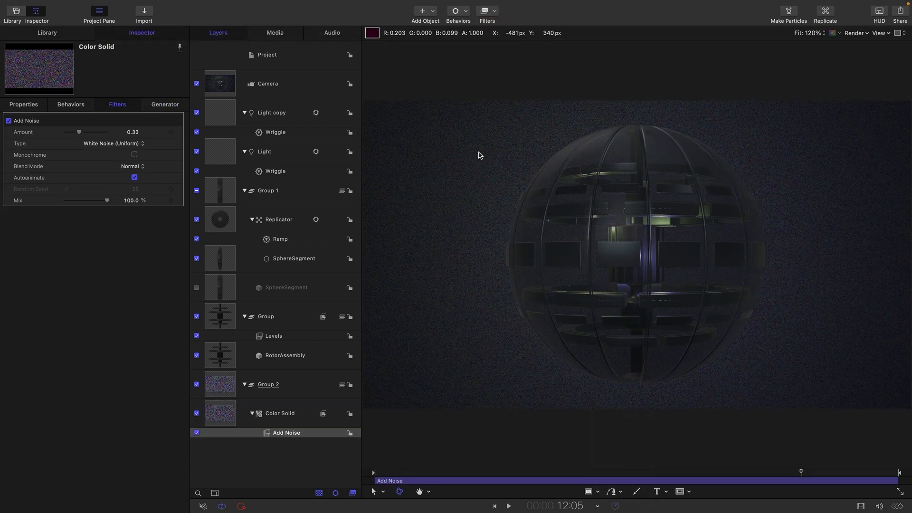
left_click(111, 144)
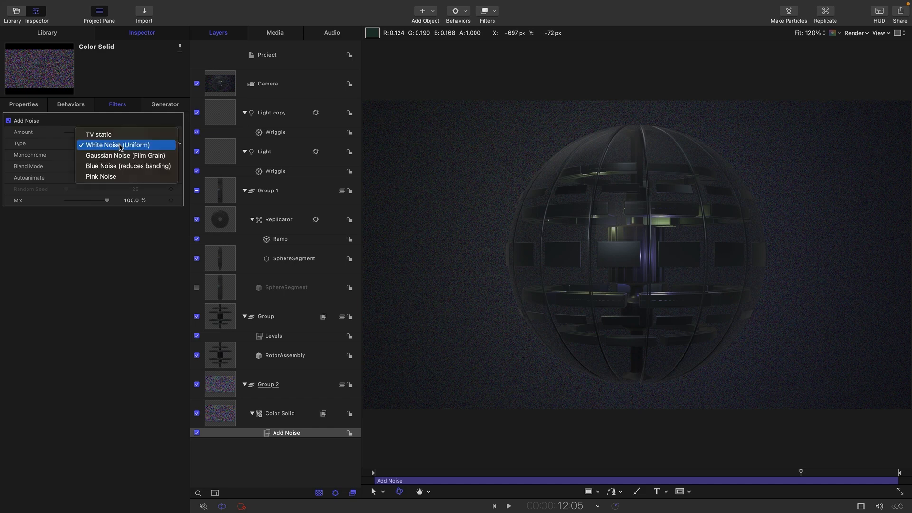
left_click(128, 166)
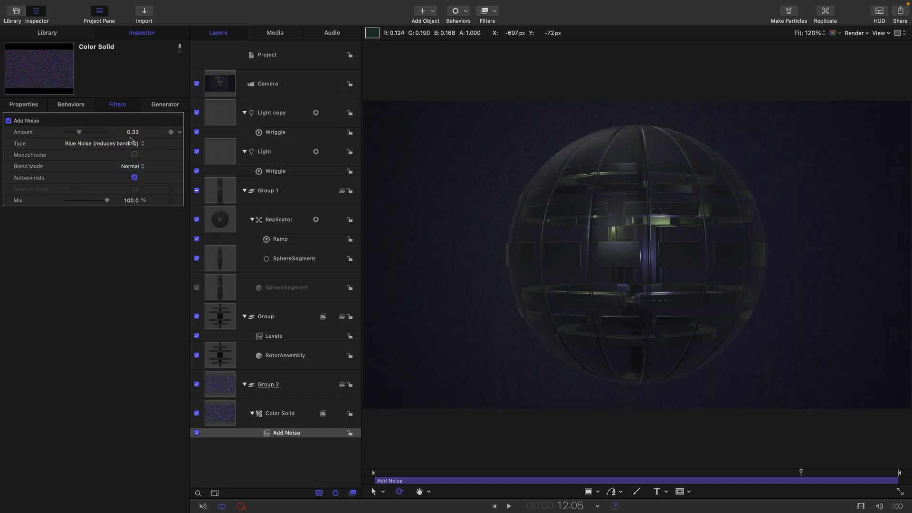
double_click(132, 200)
type("7")
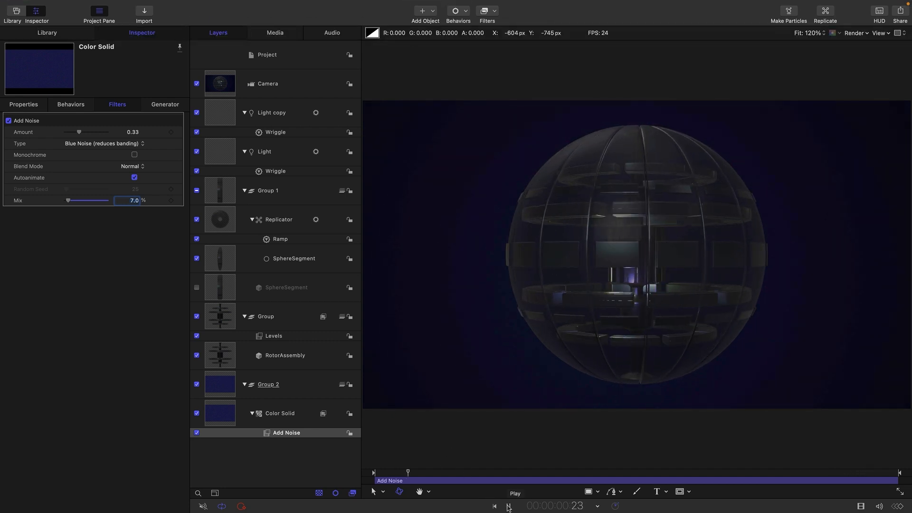
left_click(514, 492)
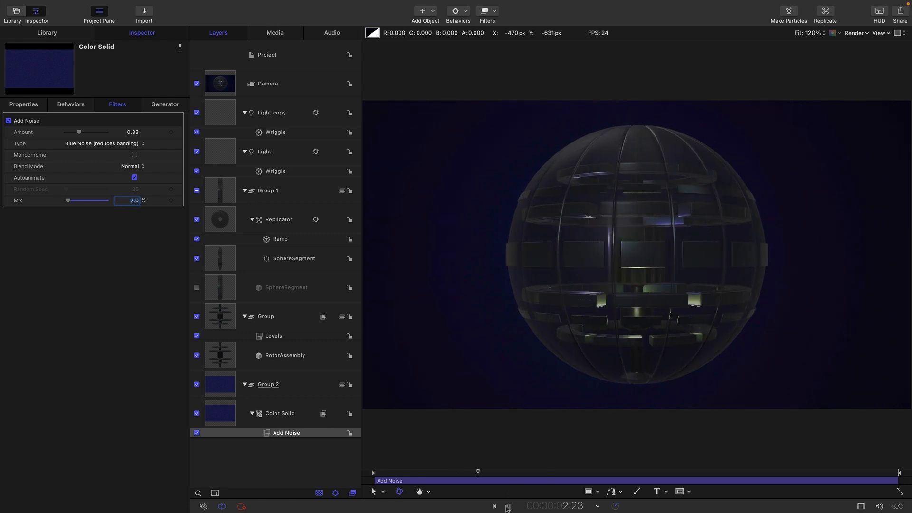
Set the Camera's angle of view to 65° and ramp Rotation X from -20° to 60°
left_click(268, 83)
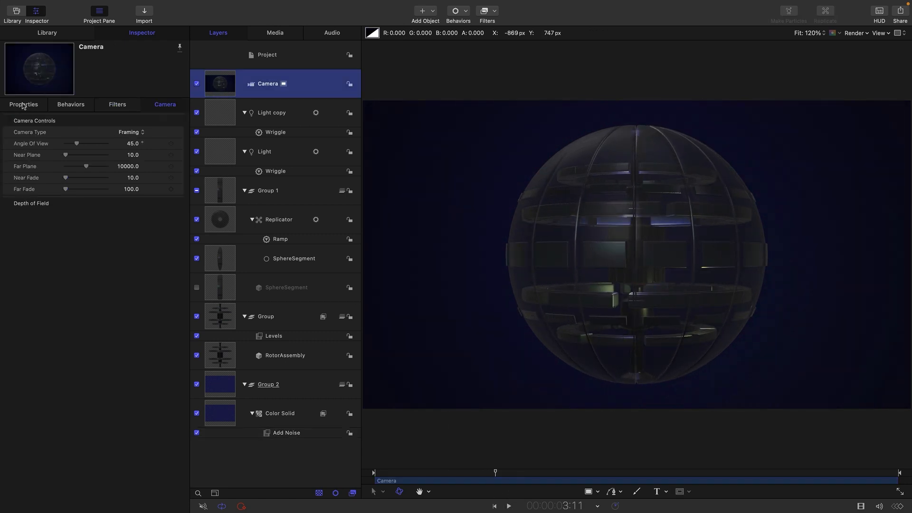
double_click(133, 144)
type("65")
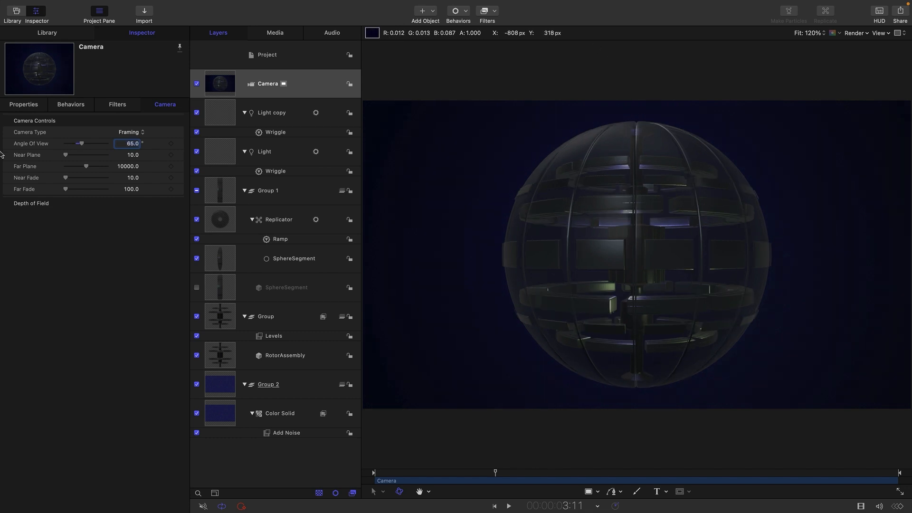
left_click(23, 104)
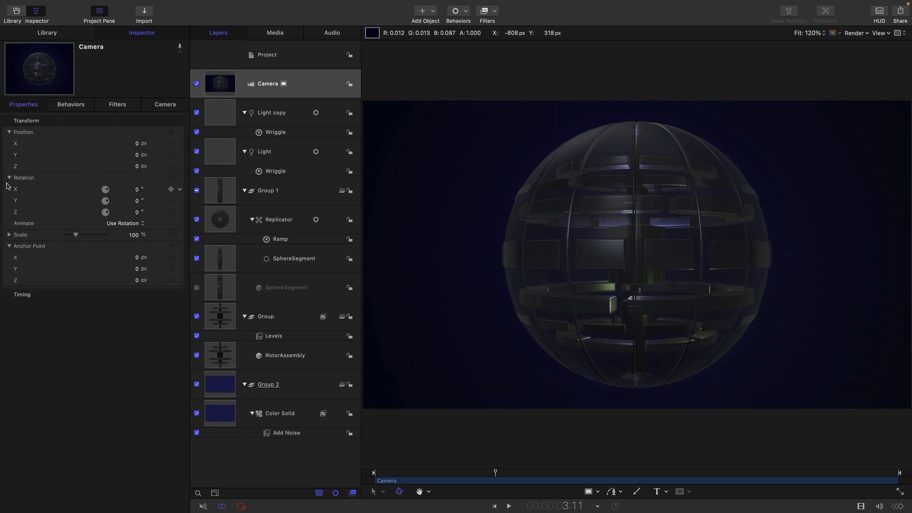
left_click(171, 189)
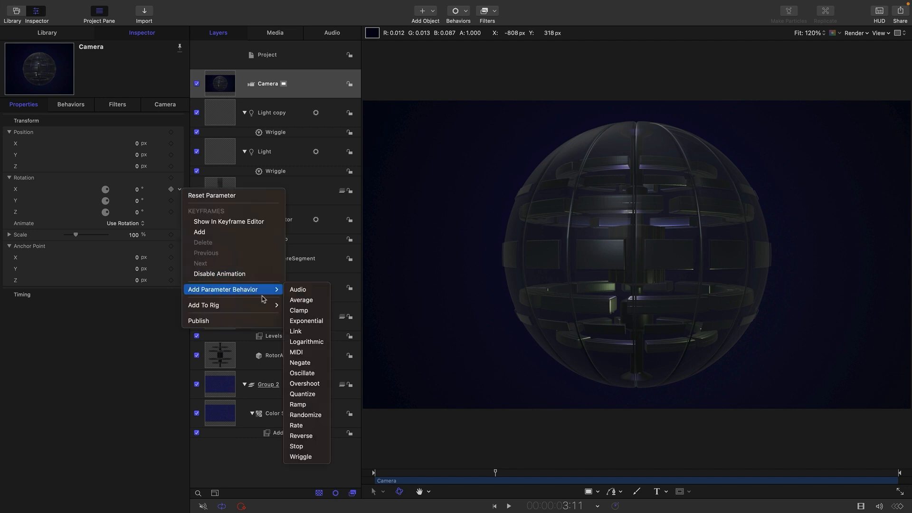
left_click(297, 407)
type("60")
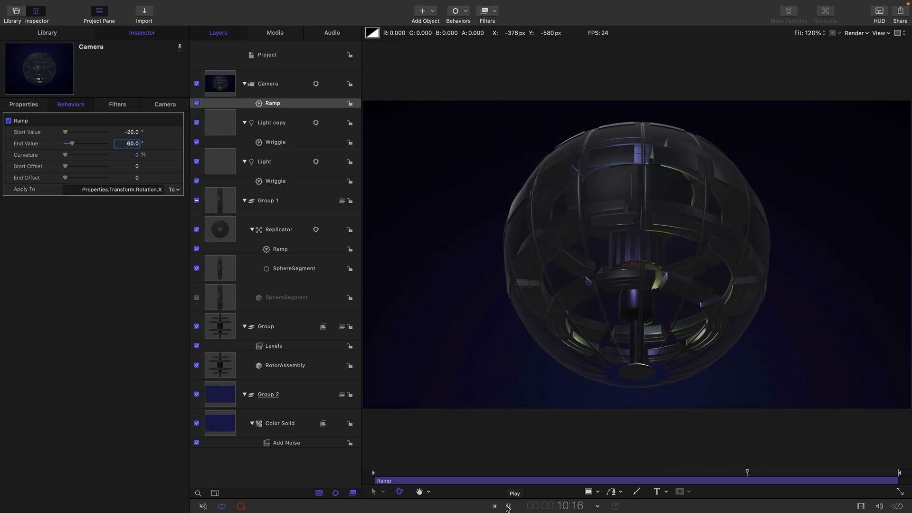
left_click(513, 493)
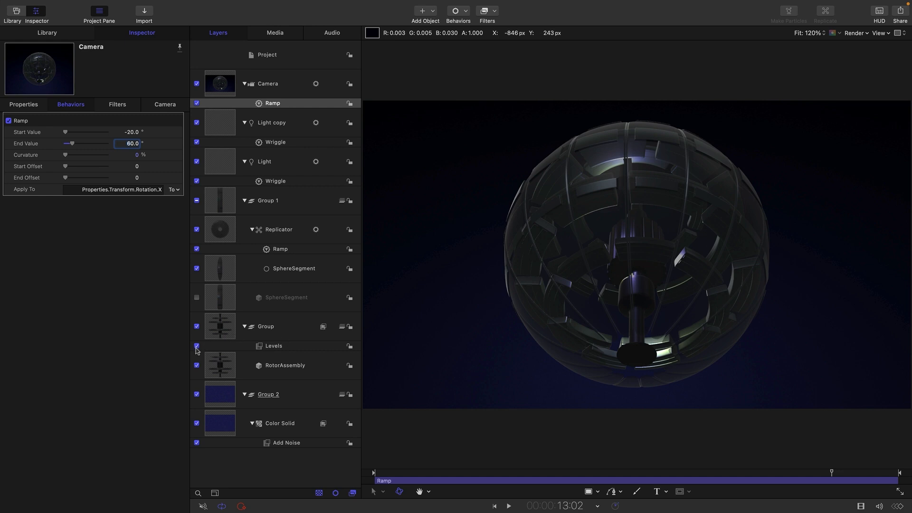
Toggle the Levels filter off and on, then add a Glow filter to the rotor group
left_click(196, 347)
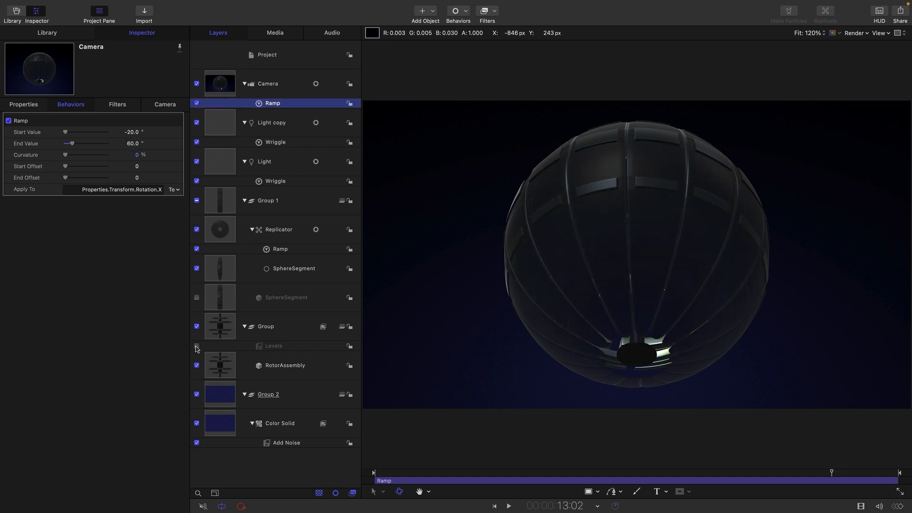
left_click(196, 348)
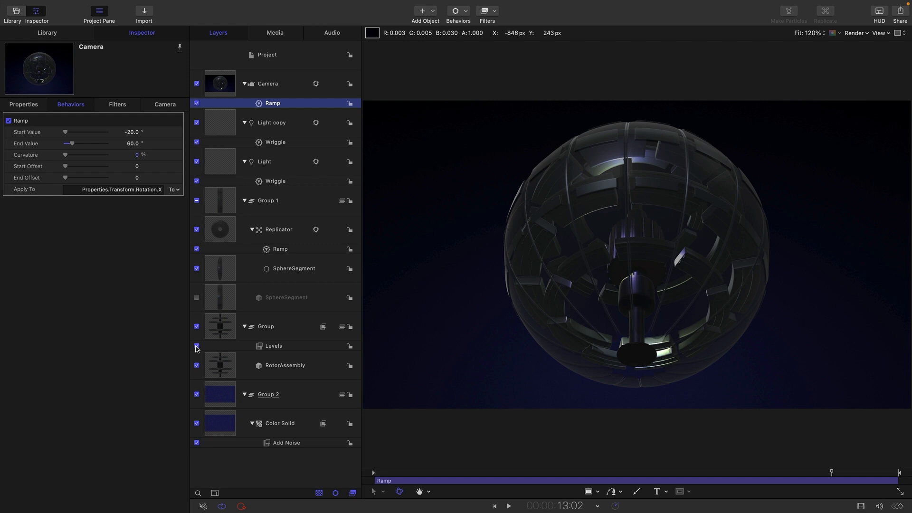
left_click(266, 326)
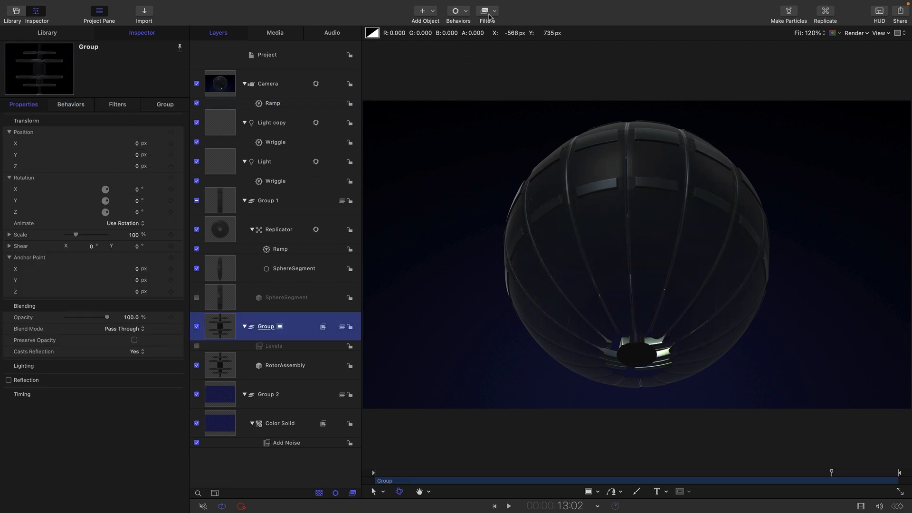
left_click(487, 10)
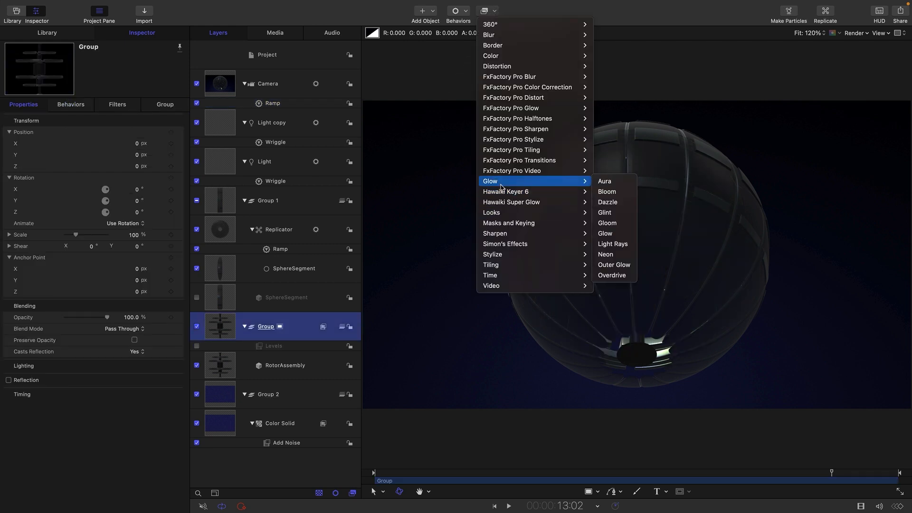
left_click(604, 233)
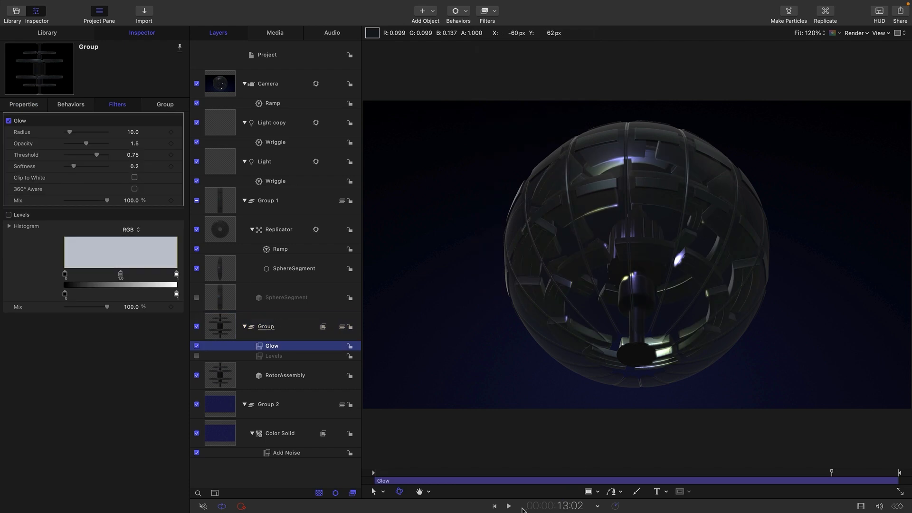
Preview playback and add Hawaiki Super Glow 1.5 to the rotor group
left_click(507, 505)
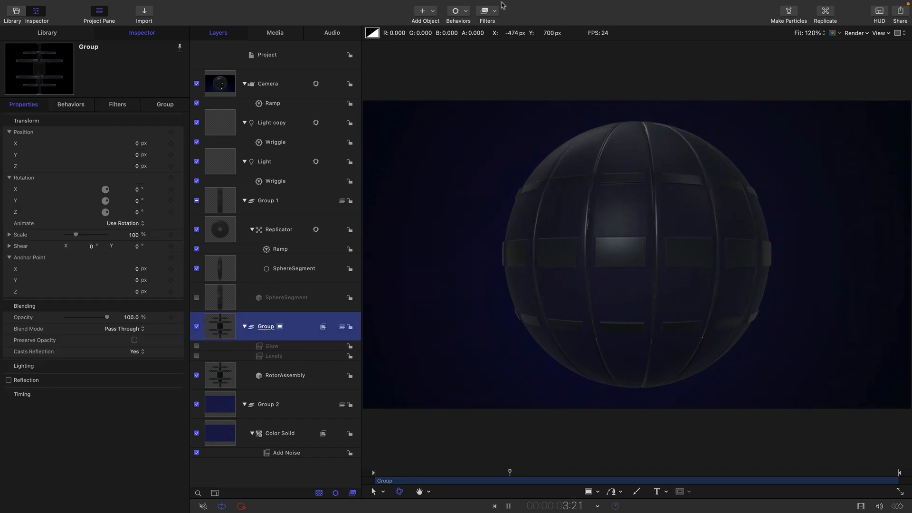
left_click(487, 10)
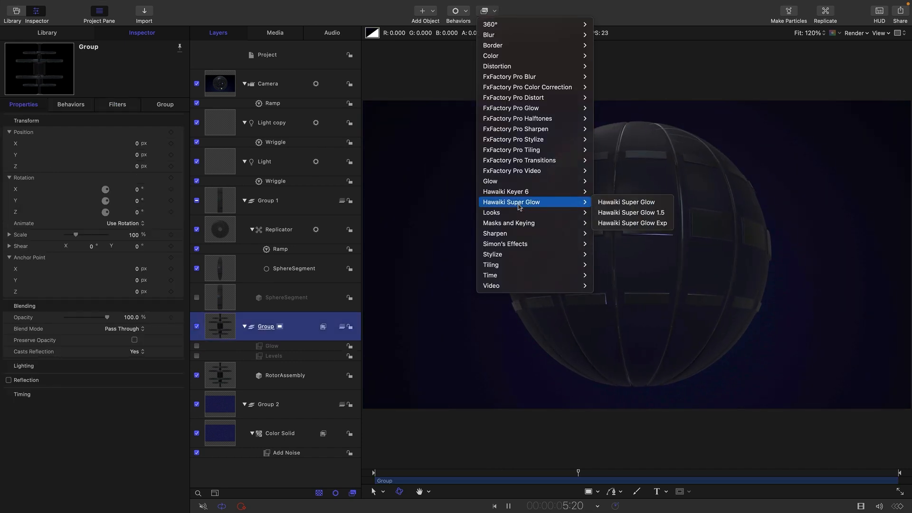
left_click(630, 213)
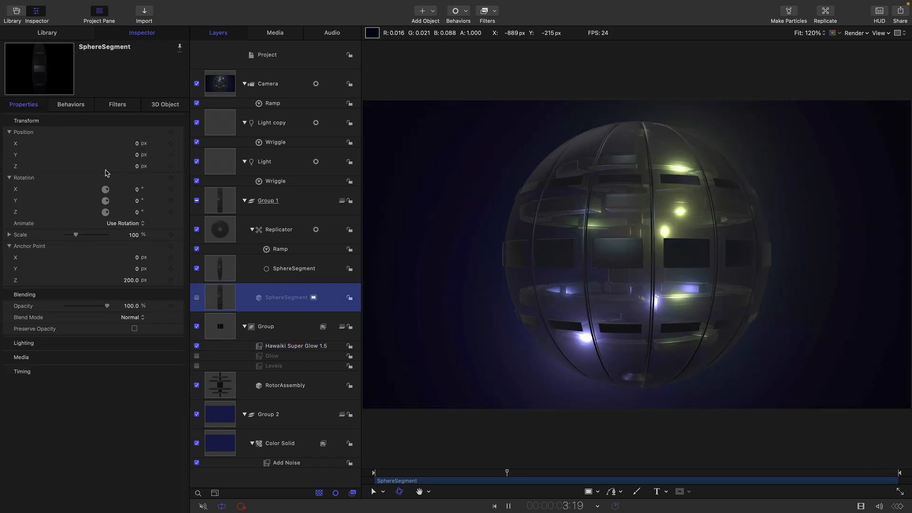
Switch off the rotor group's Levels and Hawaiki Super Glow 1.5 filters while comparing playback
left_click(266, 54)
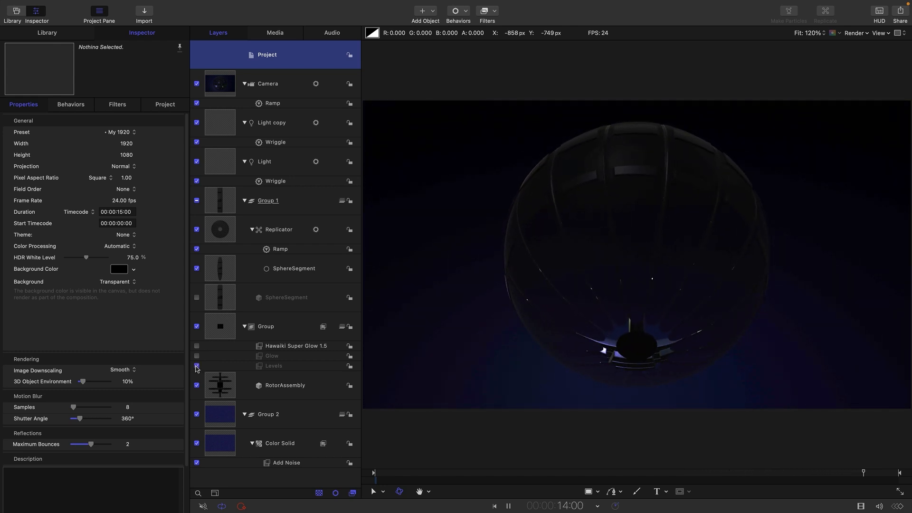
left_click(459, 472)
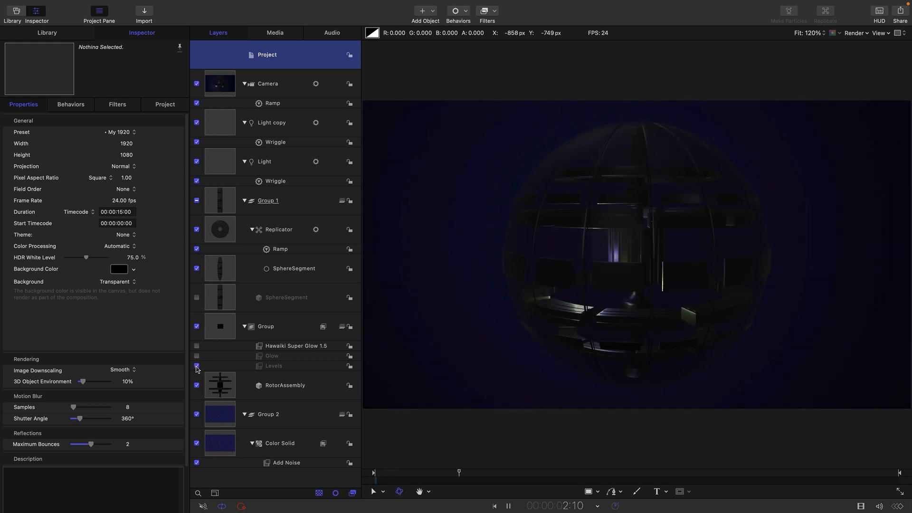
left_click(196, 366)
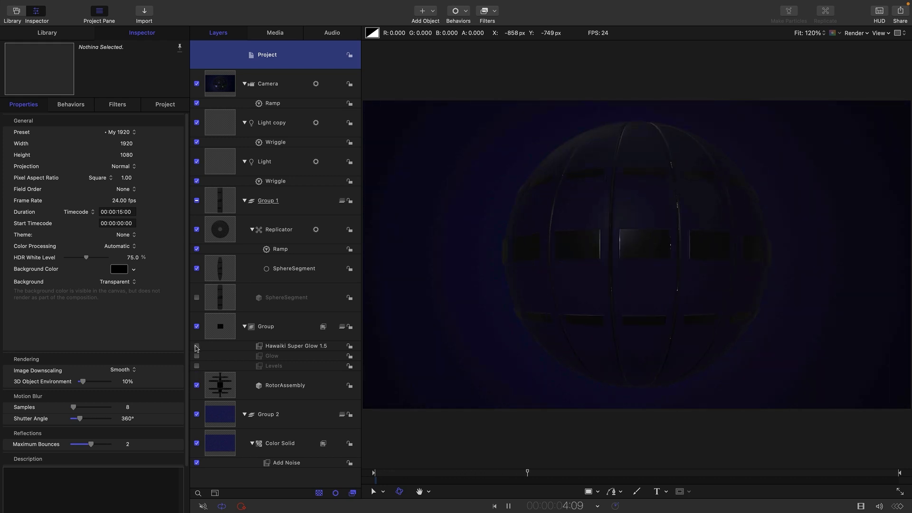